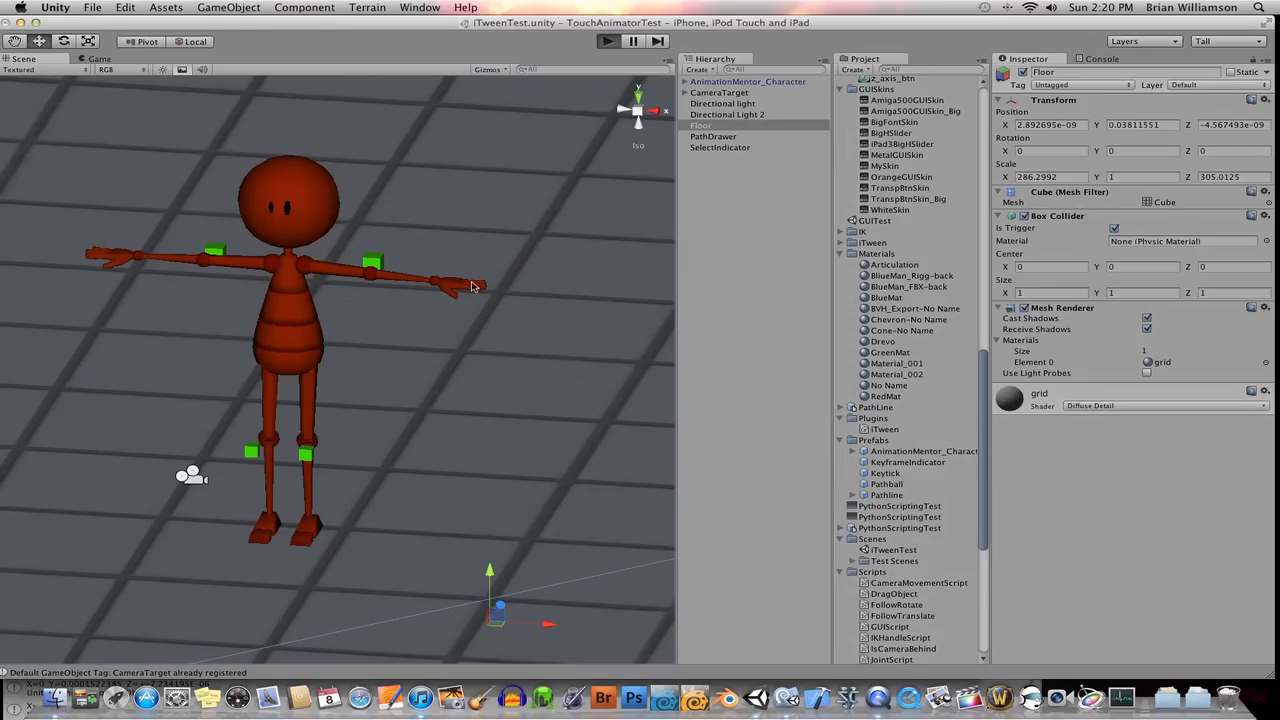
mouse_move(488, 300)
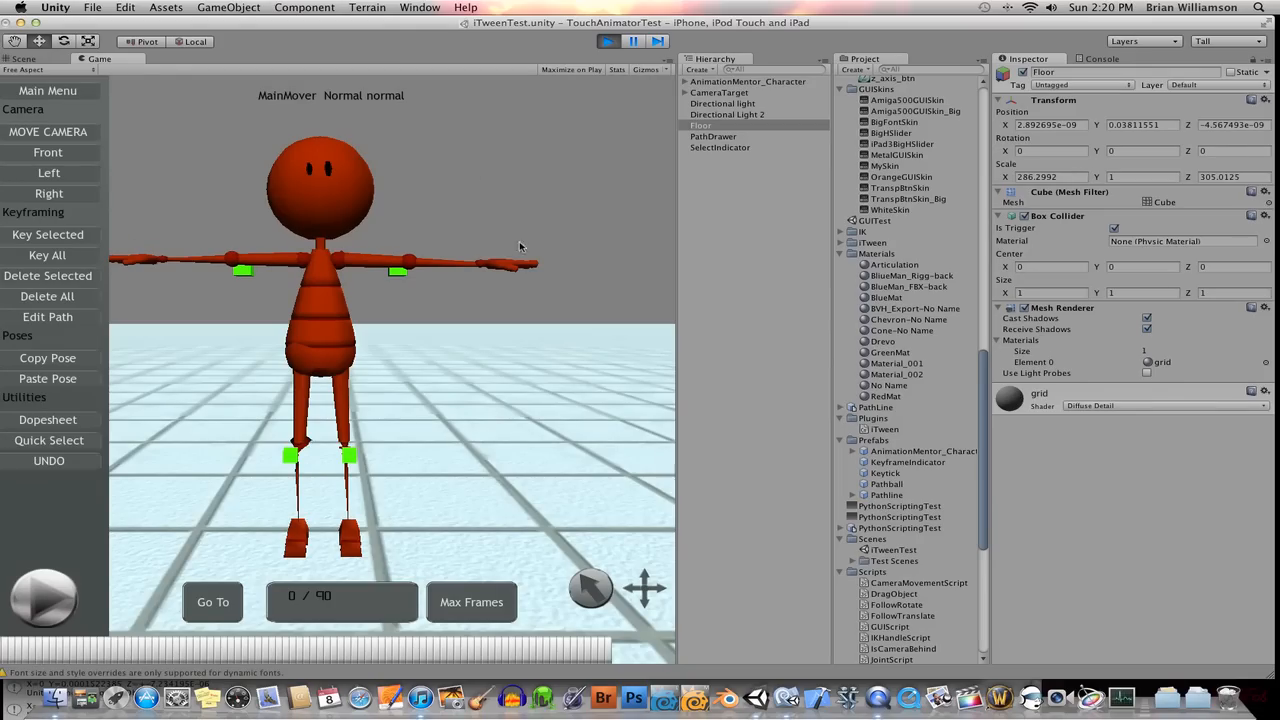
mouse_move(500, 200)
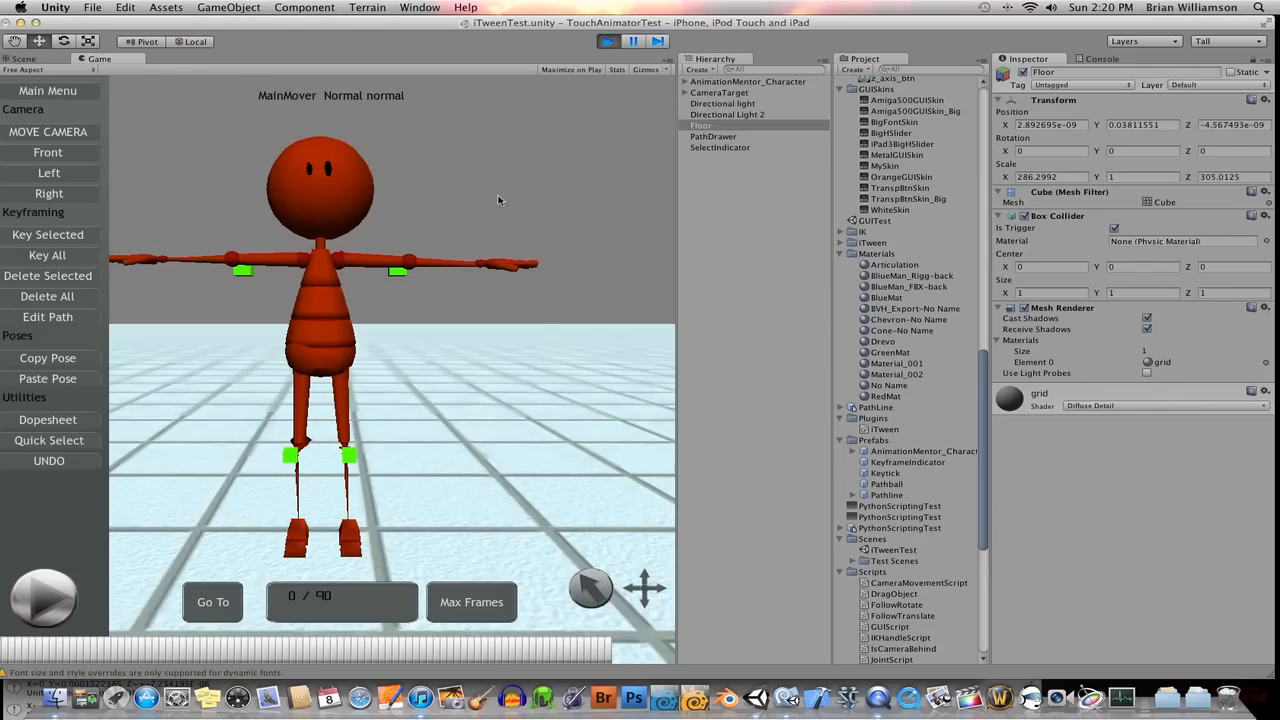
mouse_move(464, 348)
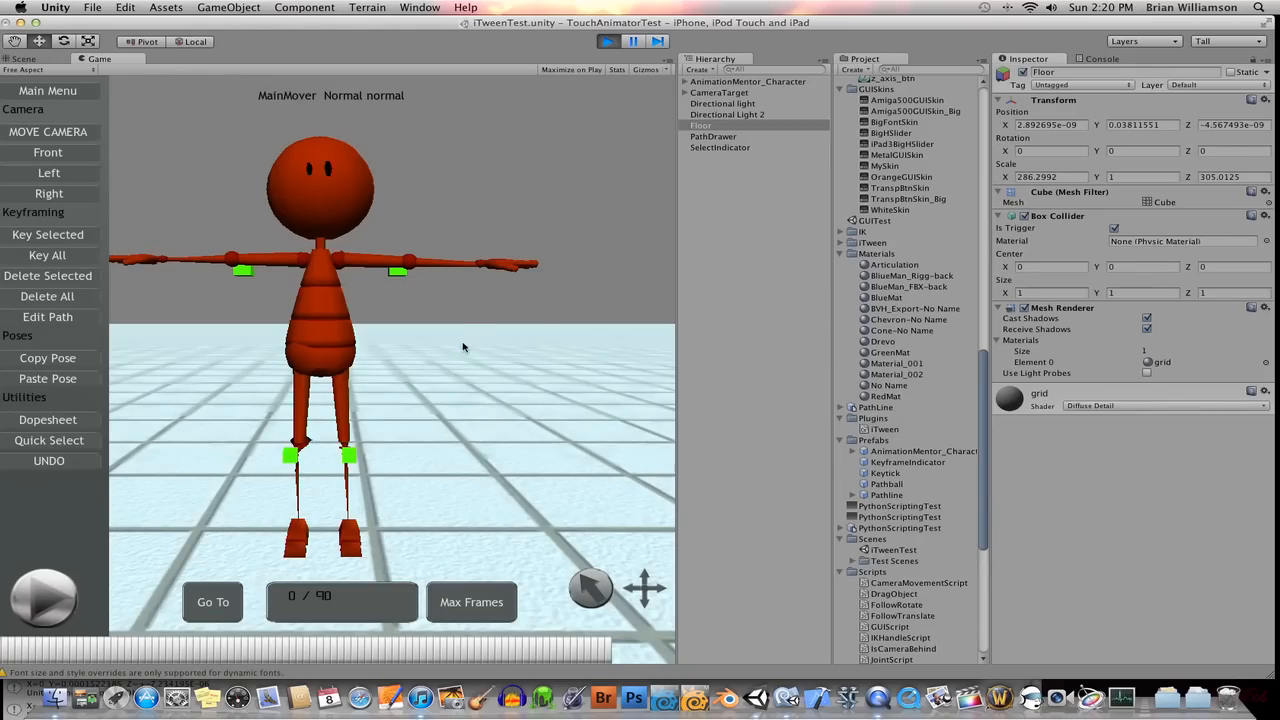
mouse_move(464, 318)
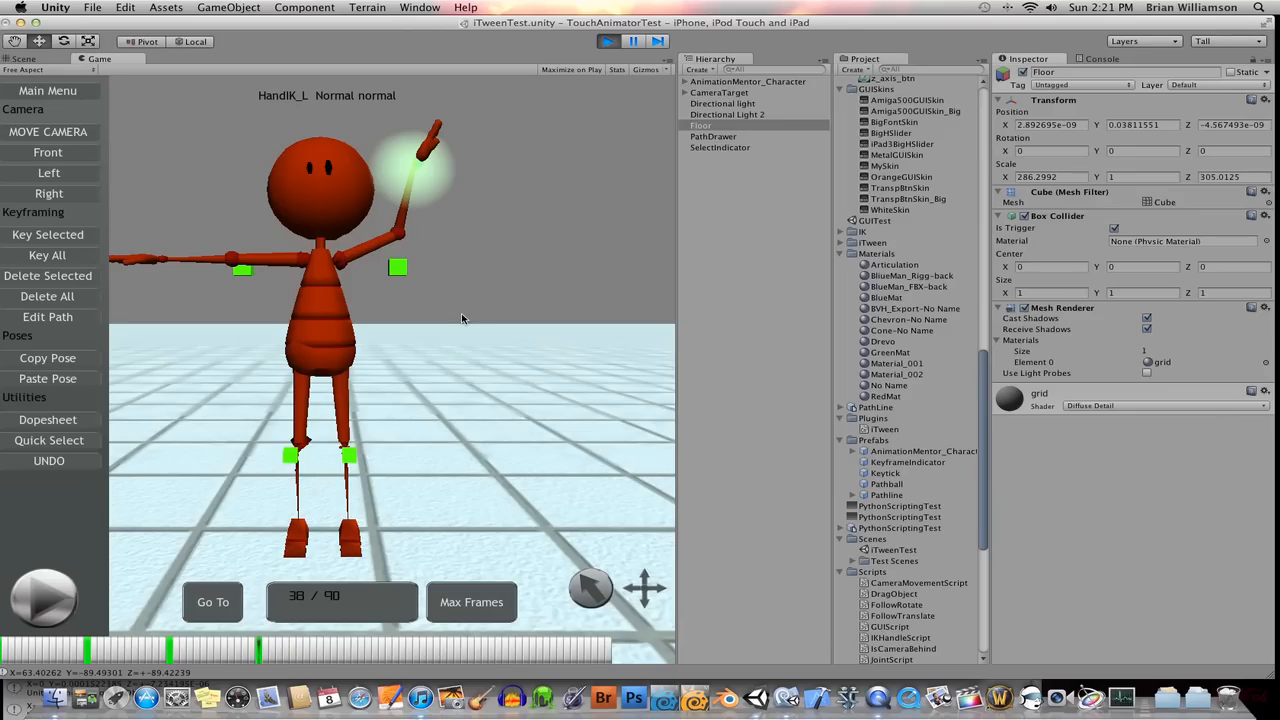
mouse_move(464, 308)
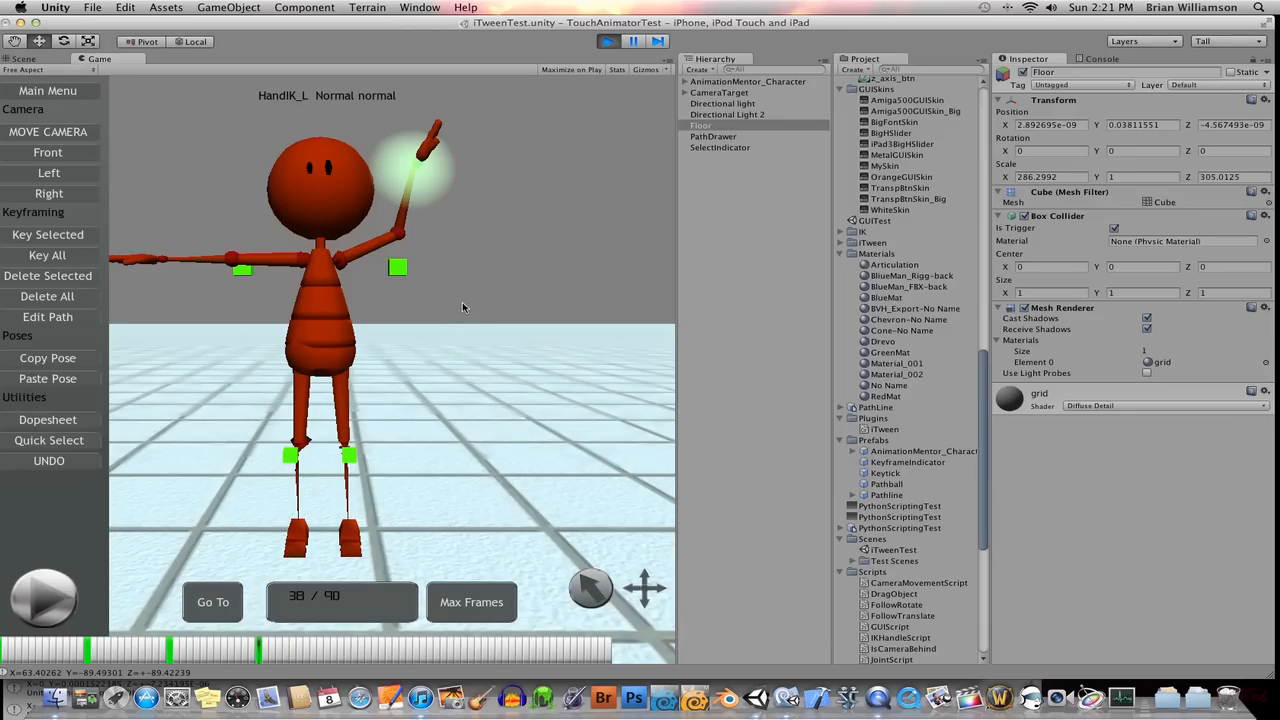
mouse_move(68, 326)
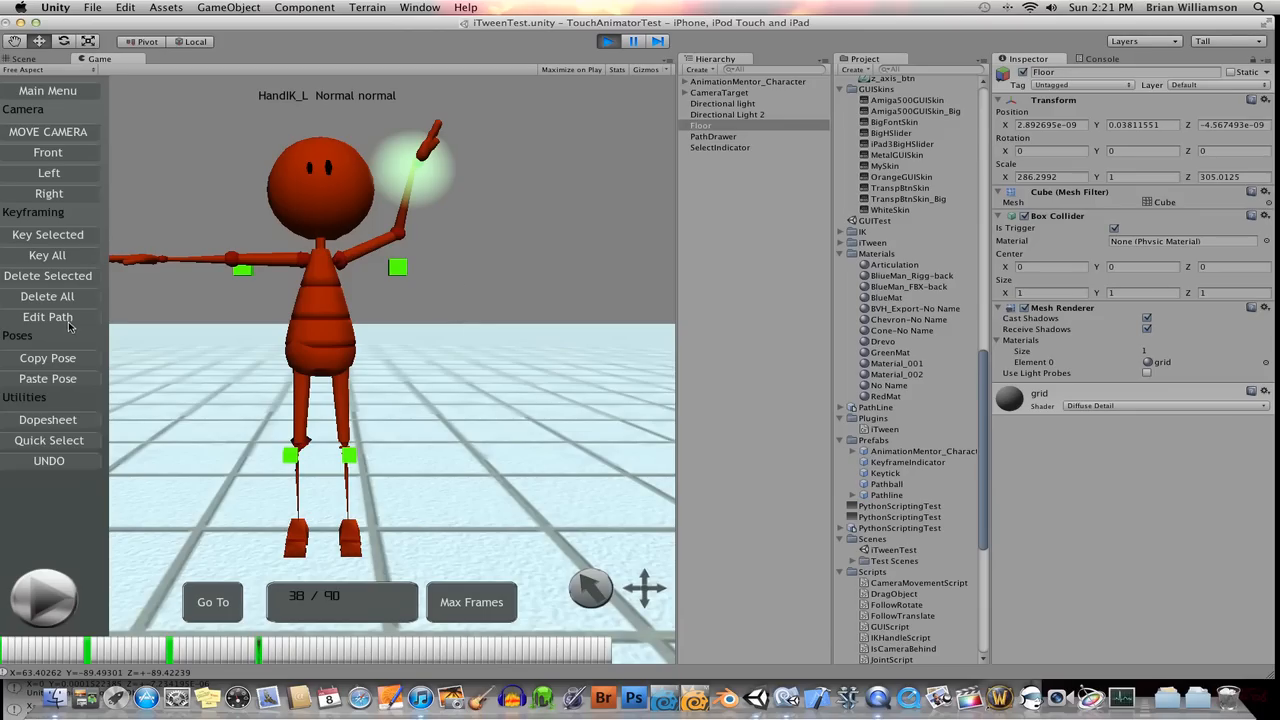
Show the hand joint's blue motion path via Edit Path, hide it, rewind to frame one and stop play mode
left_click(48, 316)
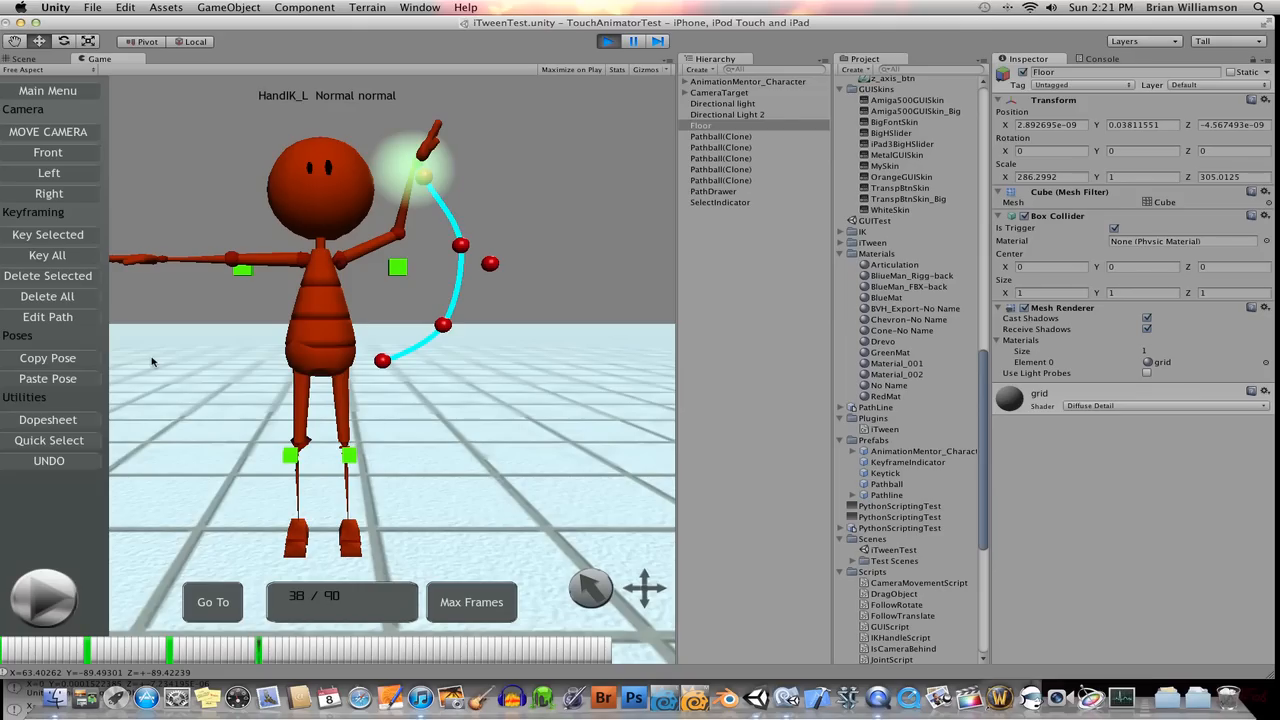
mouse_move(38, 60)
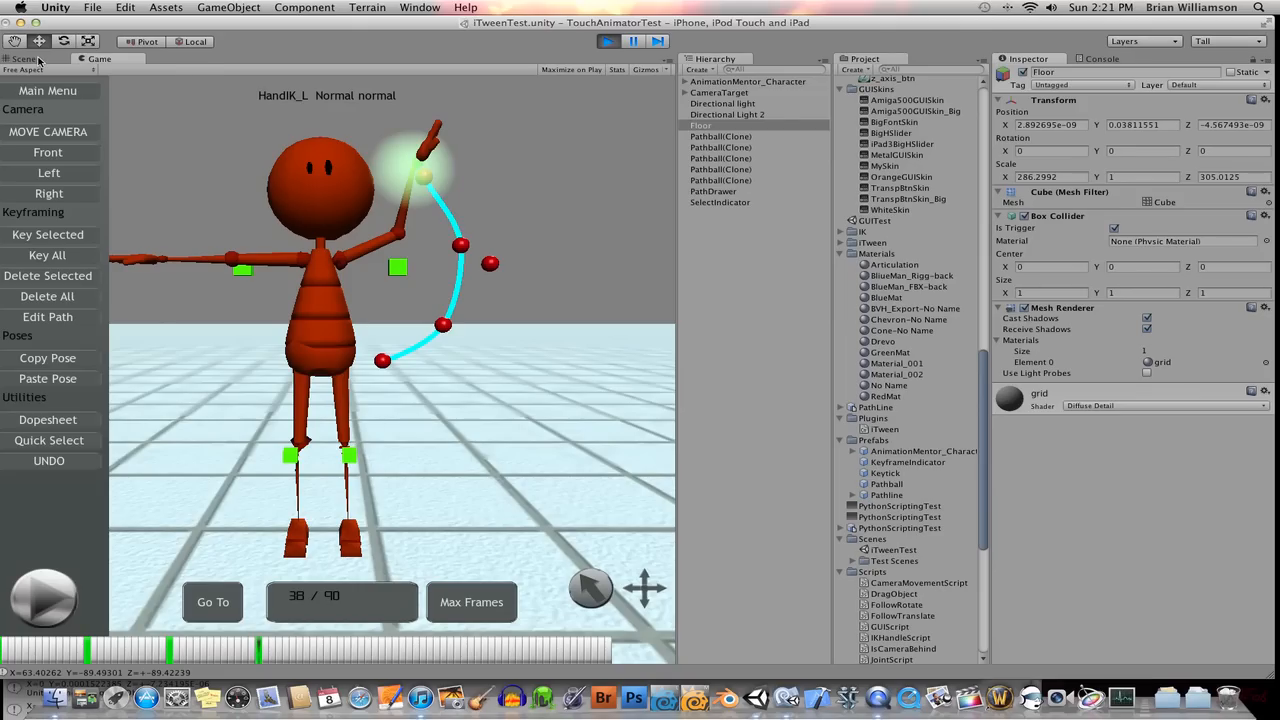
left_click(24, 58)
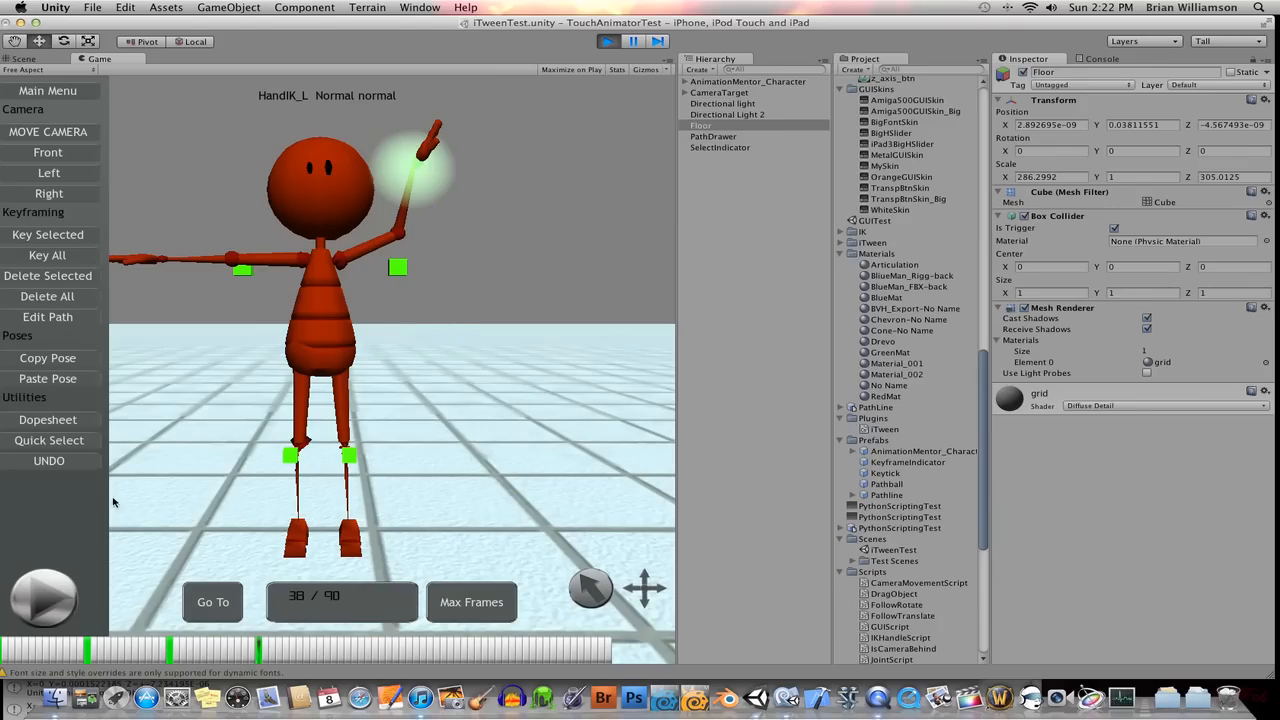
left_click(10, 650)
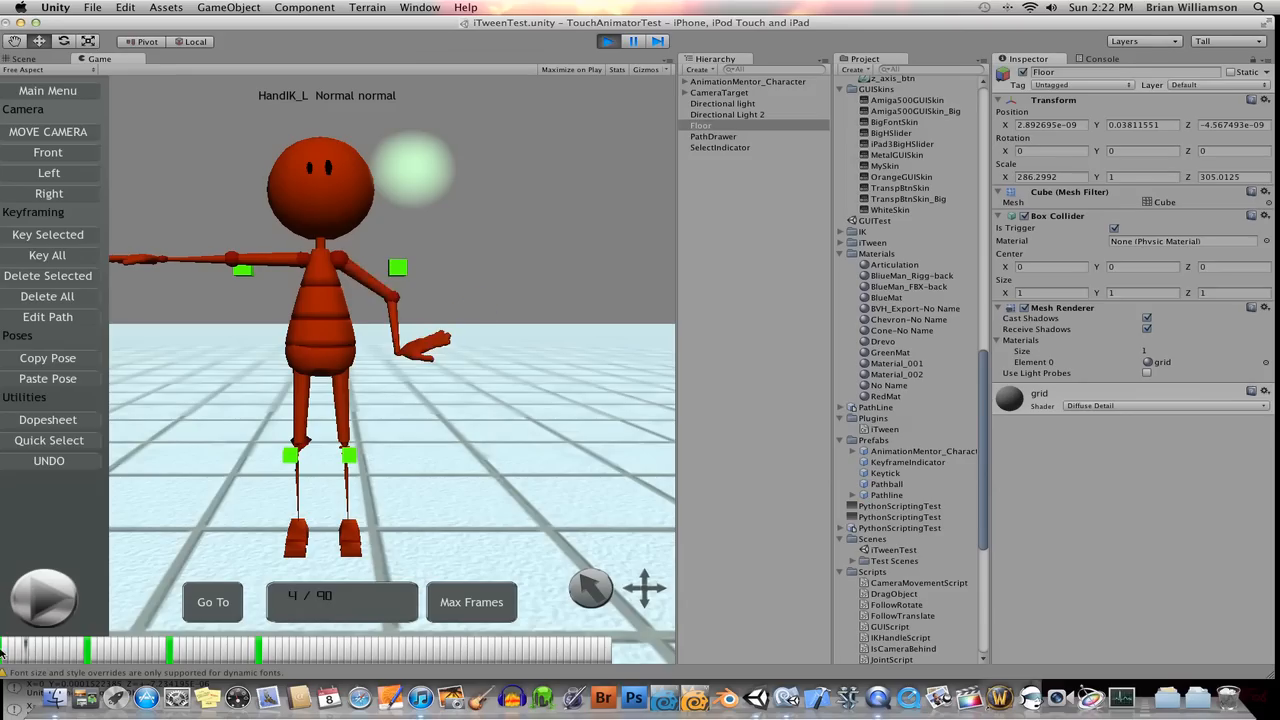
left_click(136, 652)
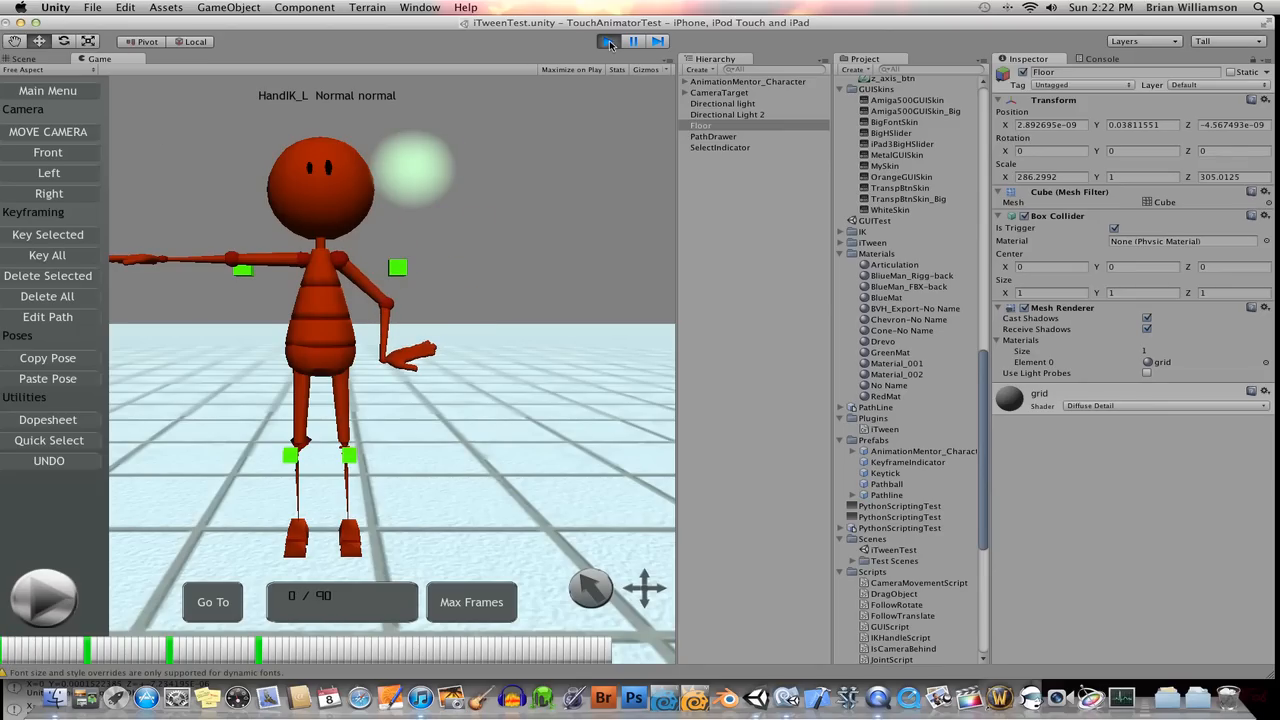
left_click(610, 40)
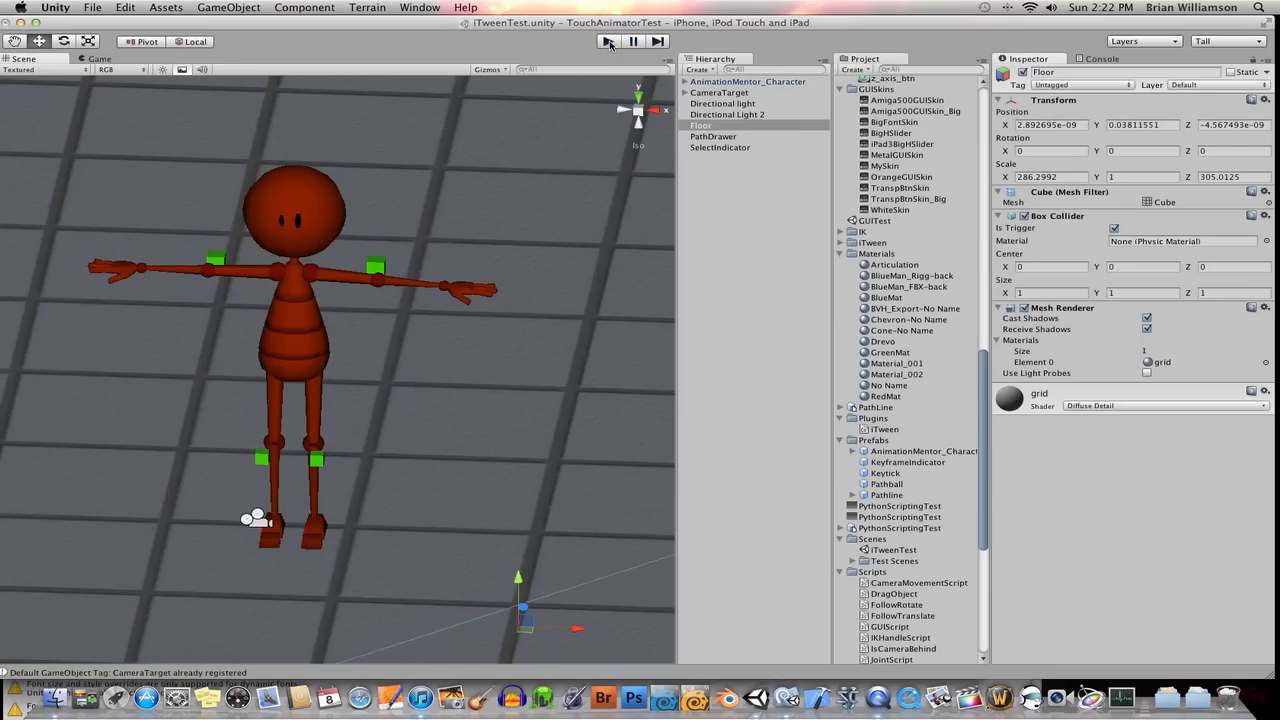
Select PathDrawer and reveal Line Renderer under Component > Effects alongside its Path Drawer Script
left_click(608, 40)
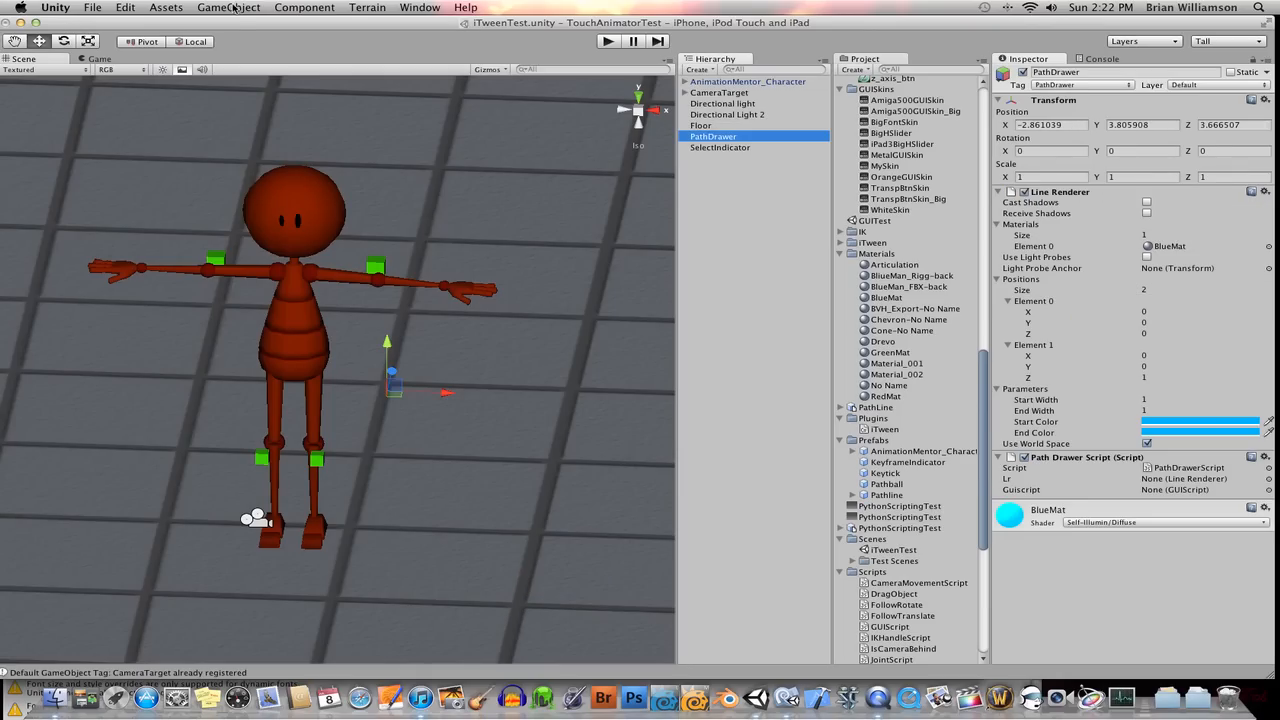
left_click(228, 8)
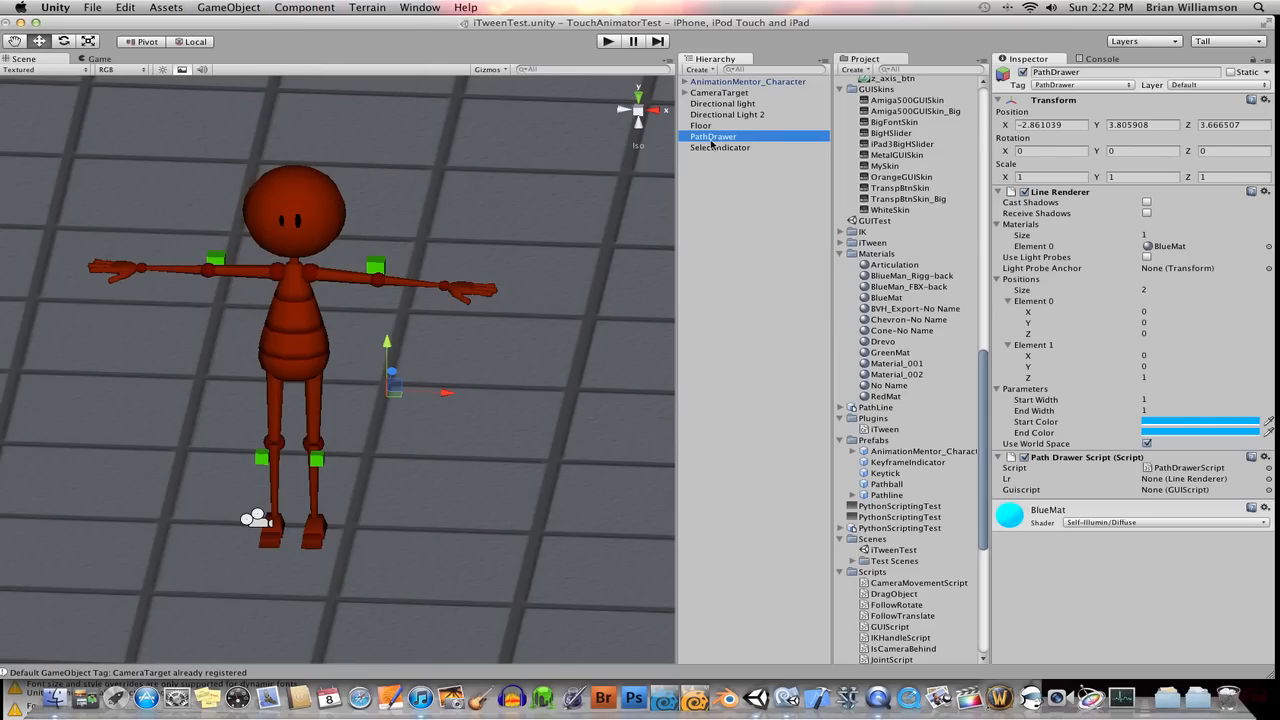
mouse_move(658, 148)
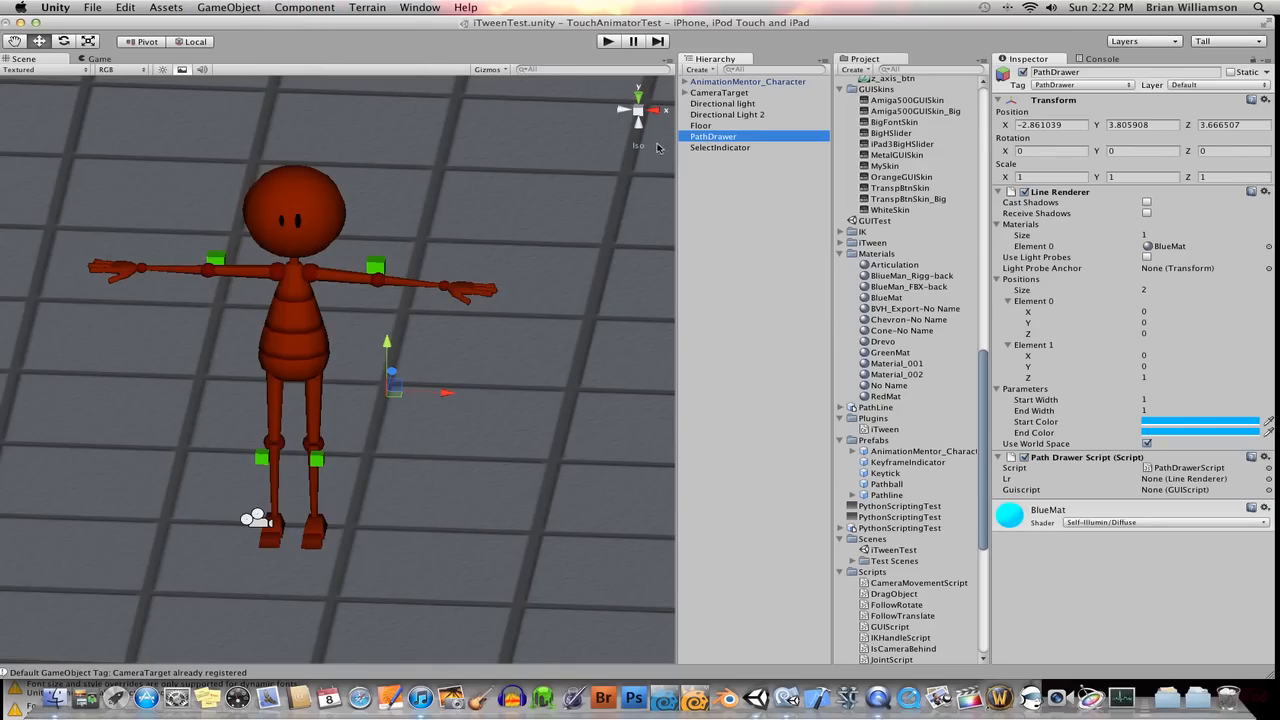
left_click(304, 8)
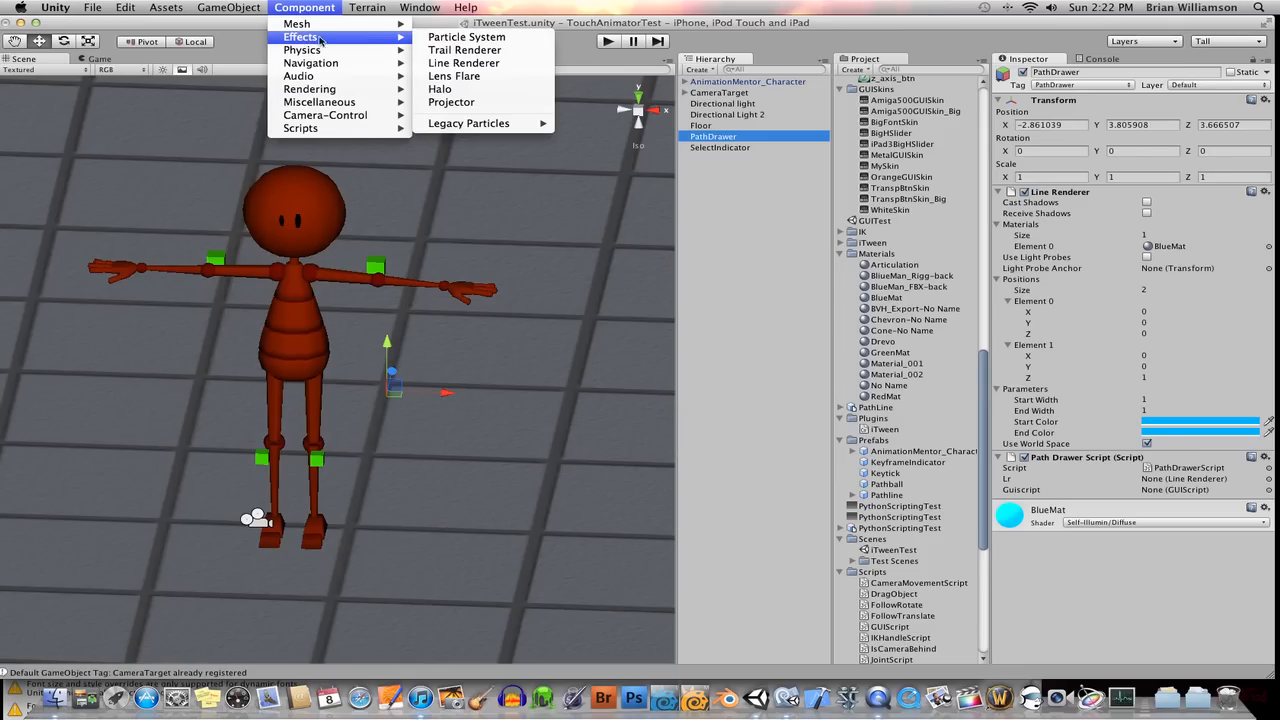
mouse_move(464, 62)
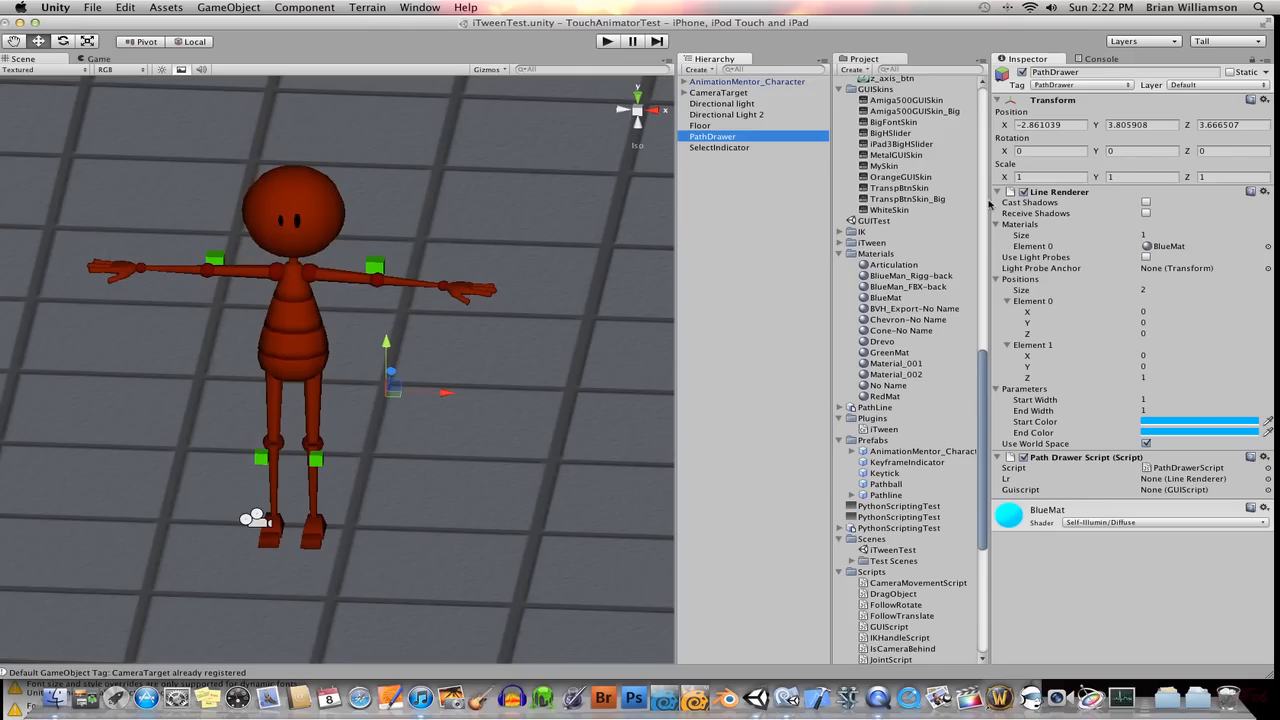
mouse_move(1092, 228)
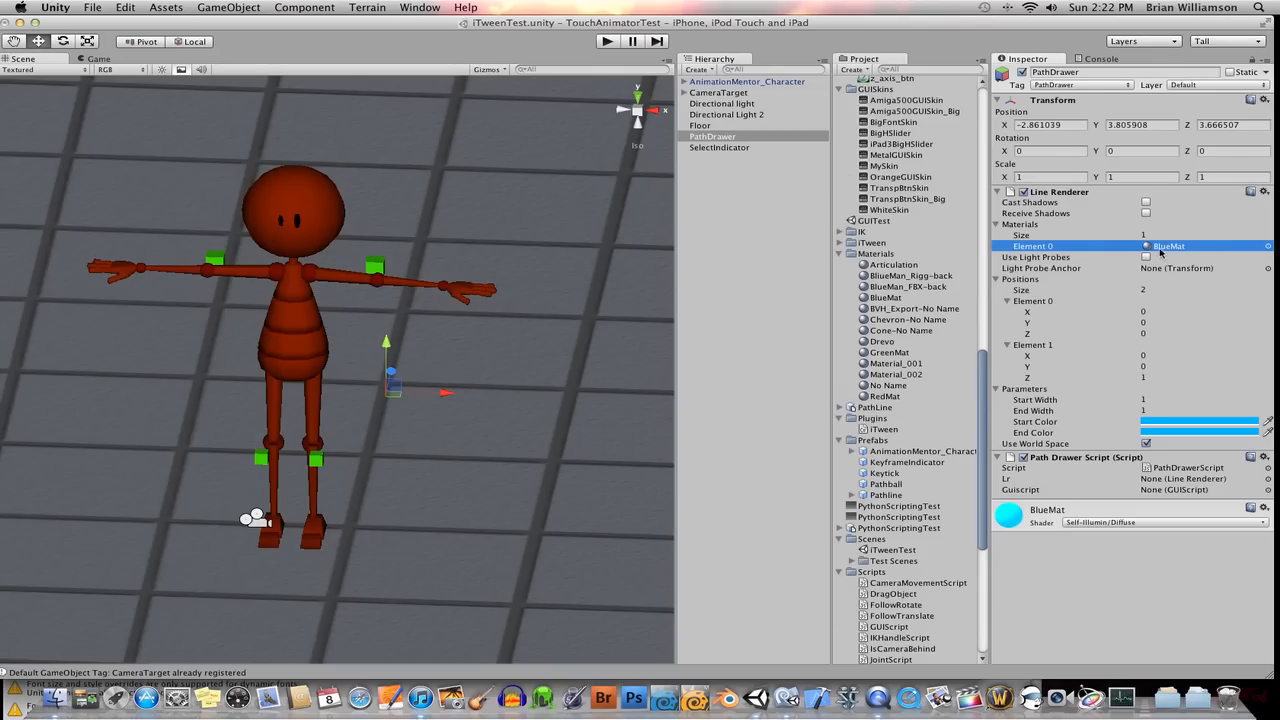
Point out the Line Renderer's BlueMat material slot
left_click(1268, 246)
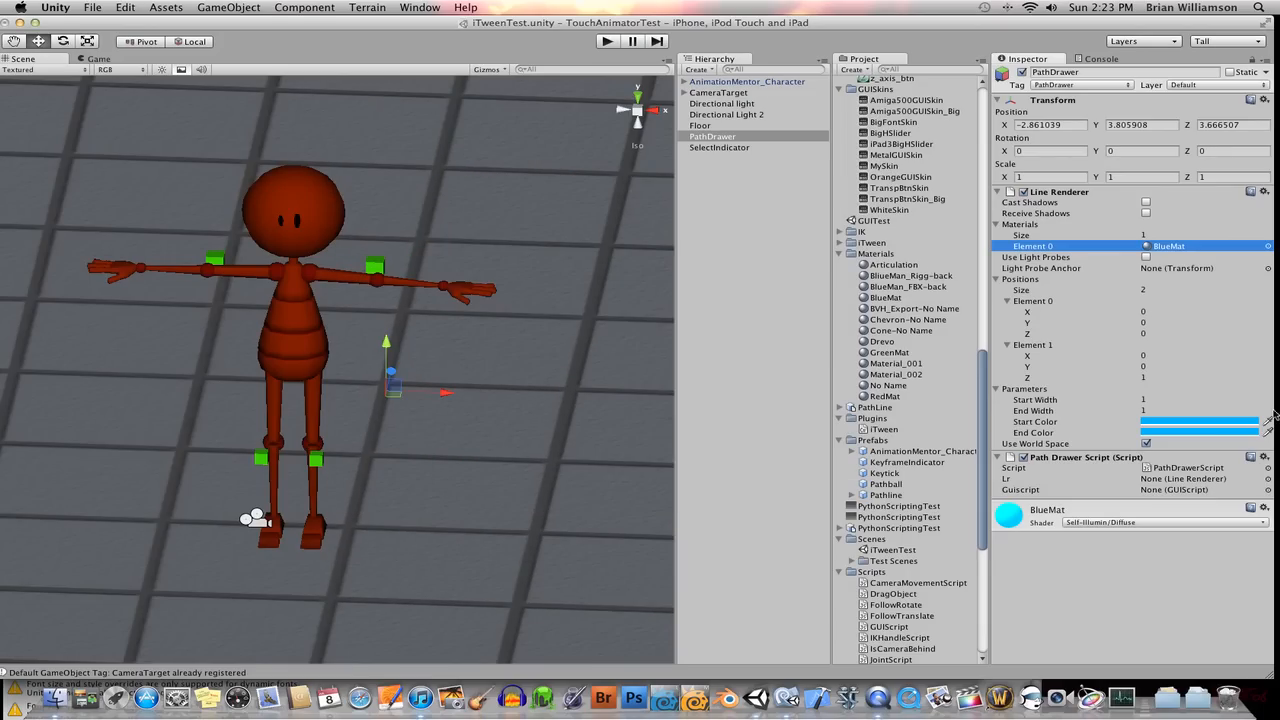
mouse_move(1044, 404)
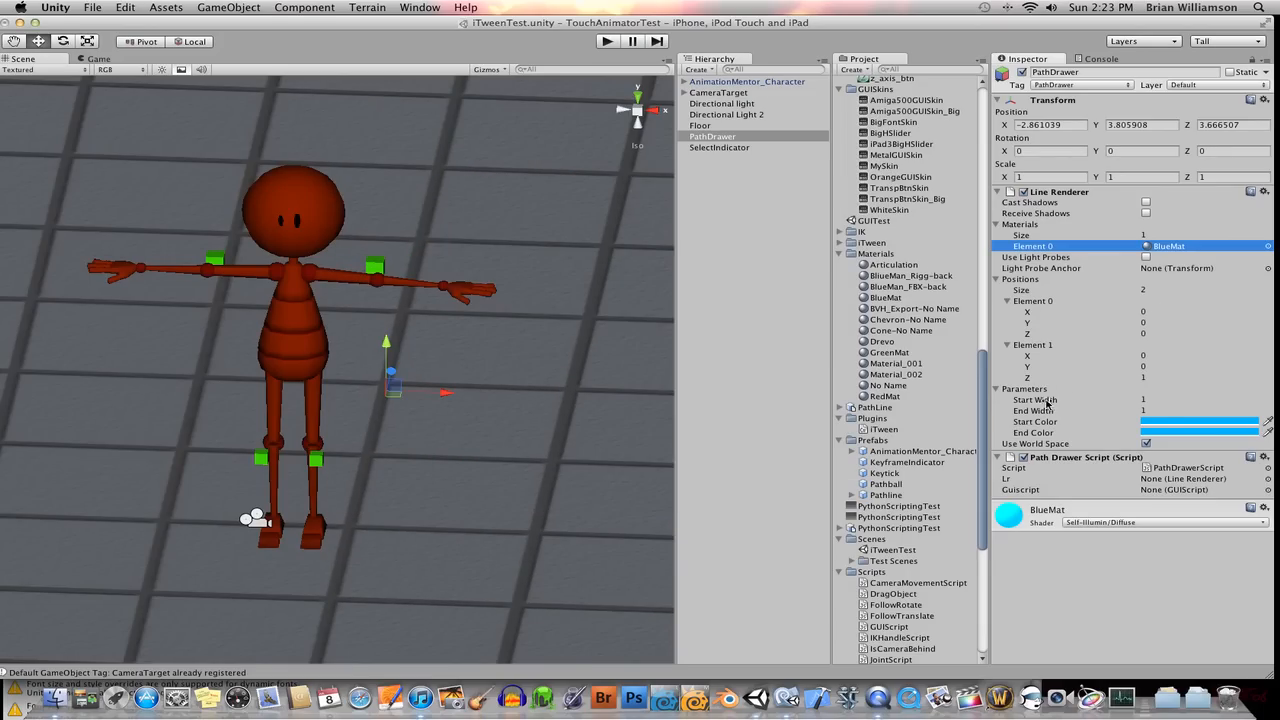
mouse_move(1036, 412)
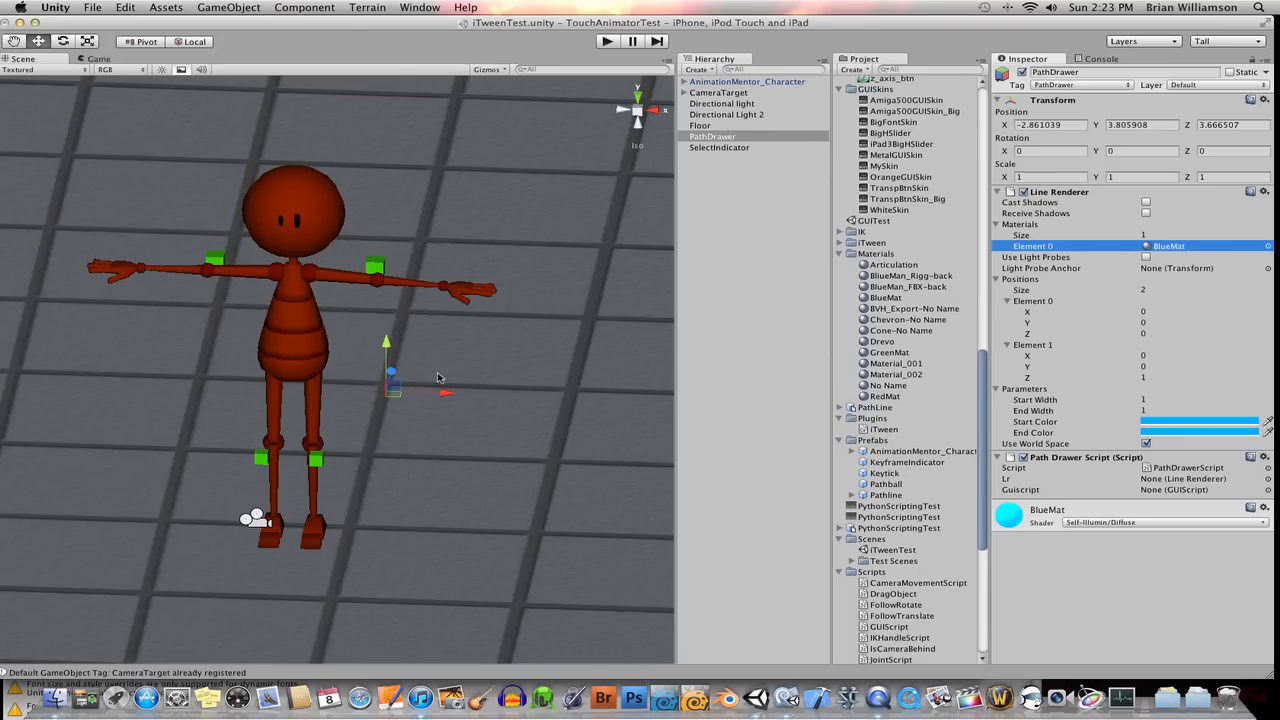
mouse_move(976, 330)
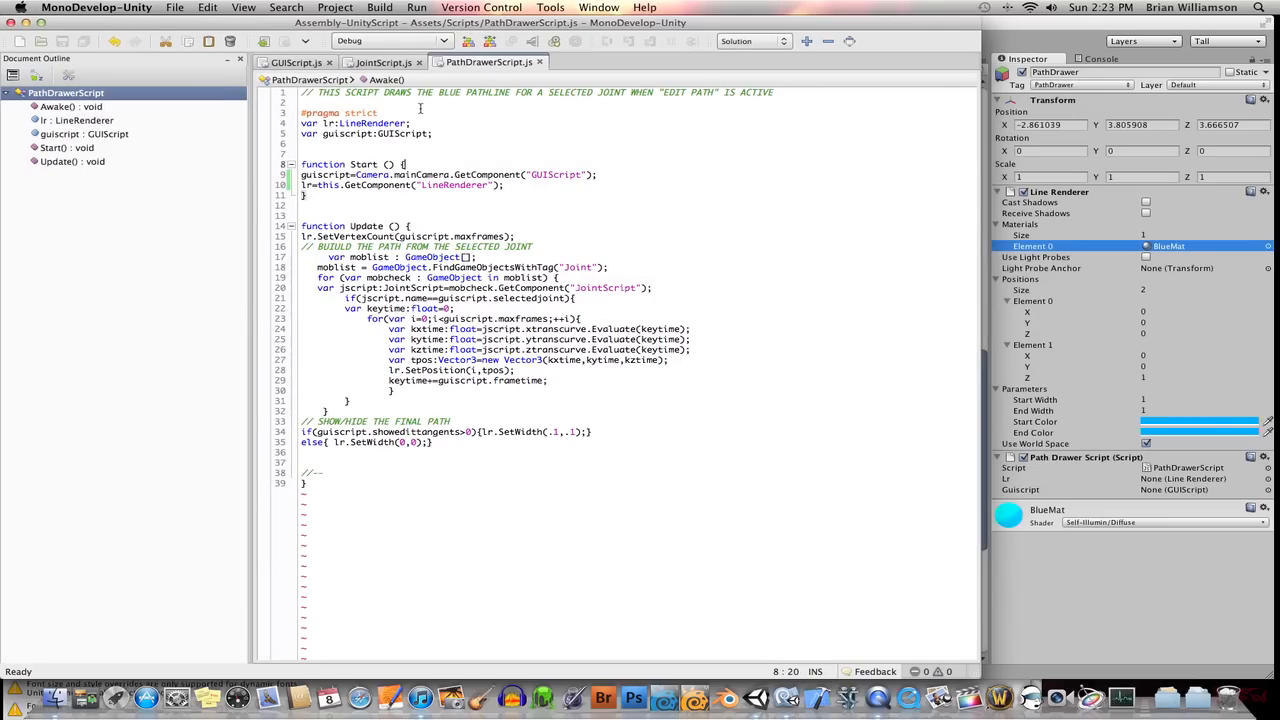
Edit Start to lr=this.GetComponent("LineRenderer"); in PathDrawerScript.js and return to the Unity scene
triple_click(356, 124)
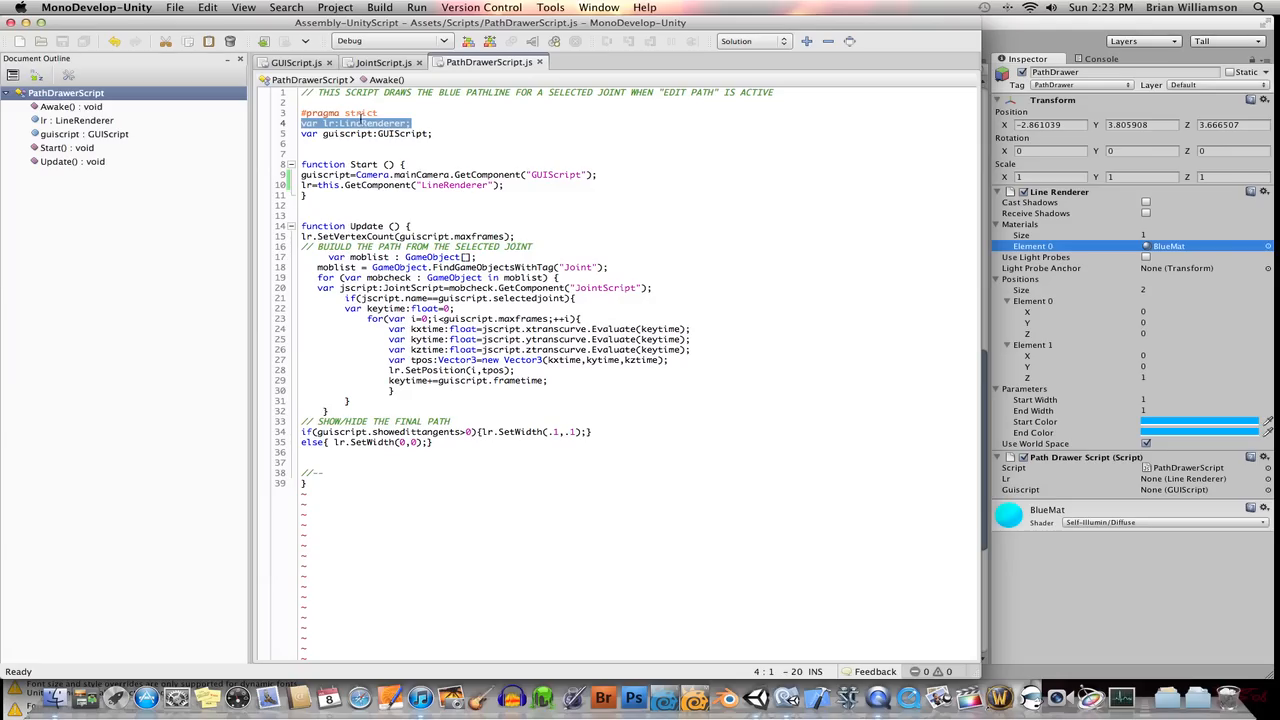
left_click(420, 188)
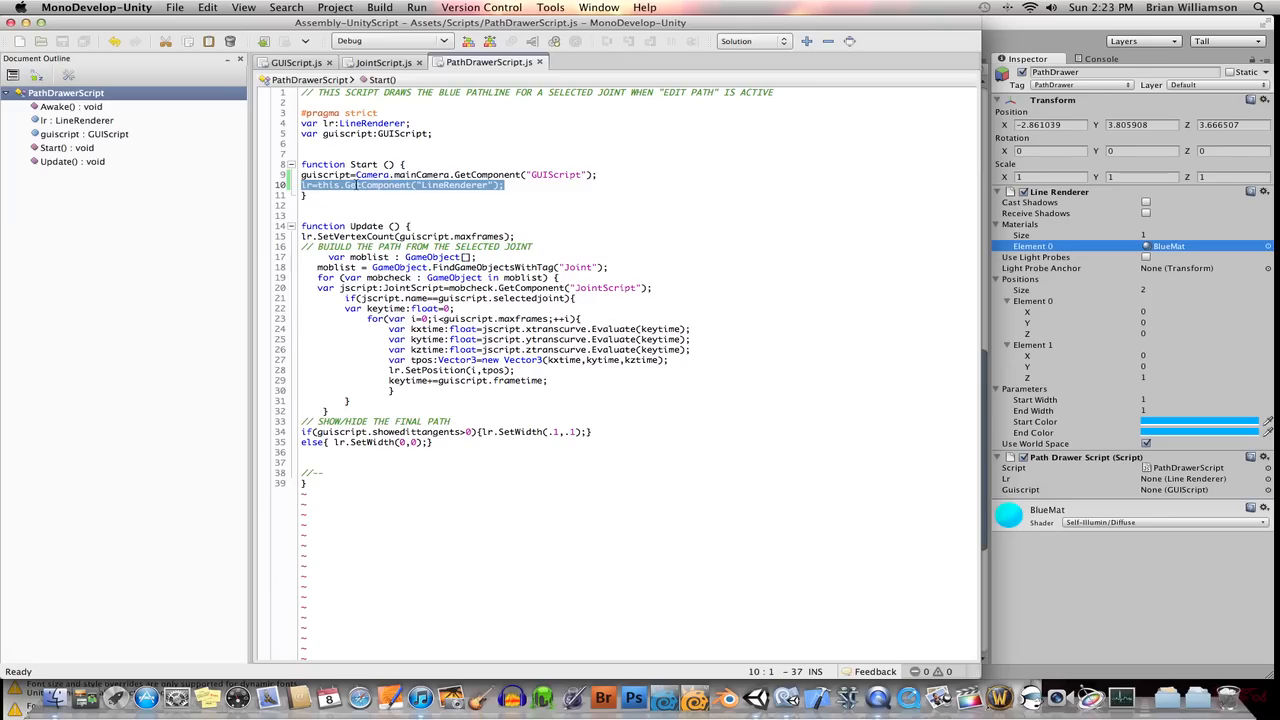
left_click(510, 184)
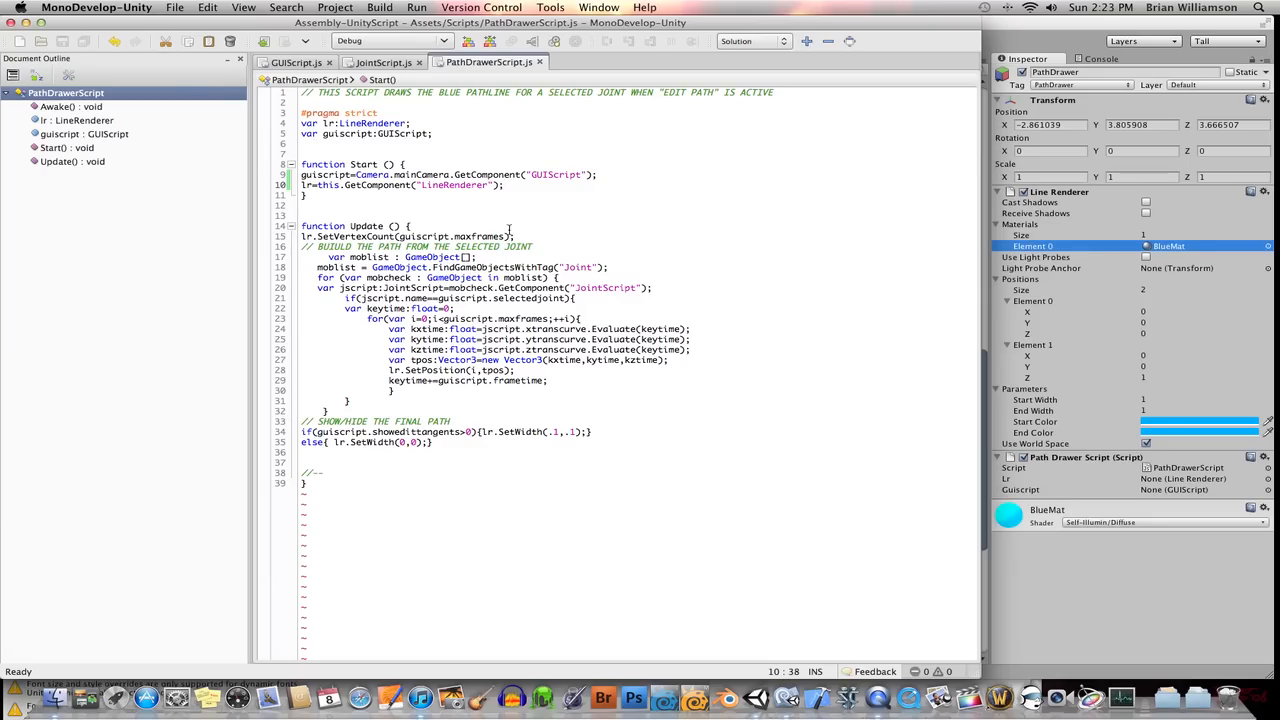
left_click(518, 236)
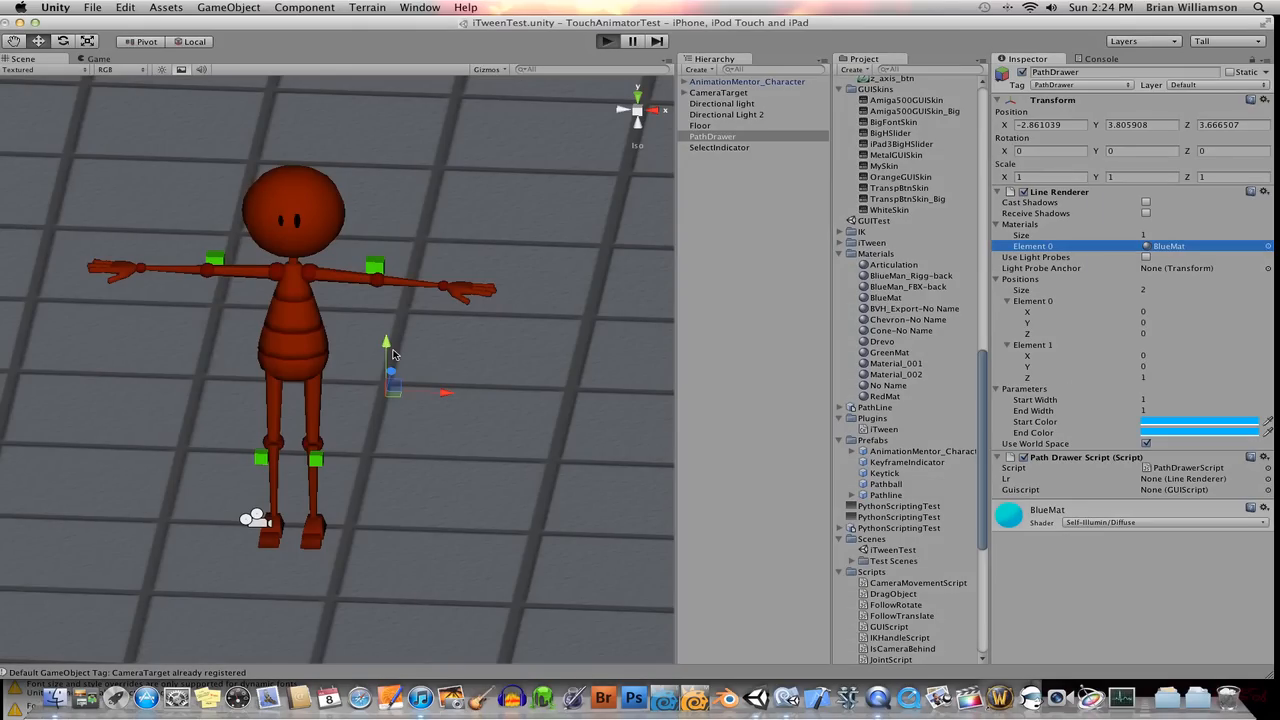
mouse_move(384, 350)
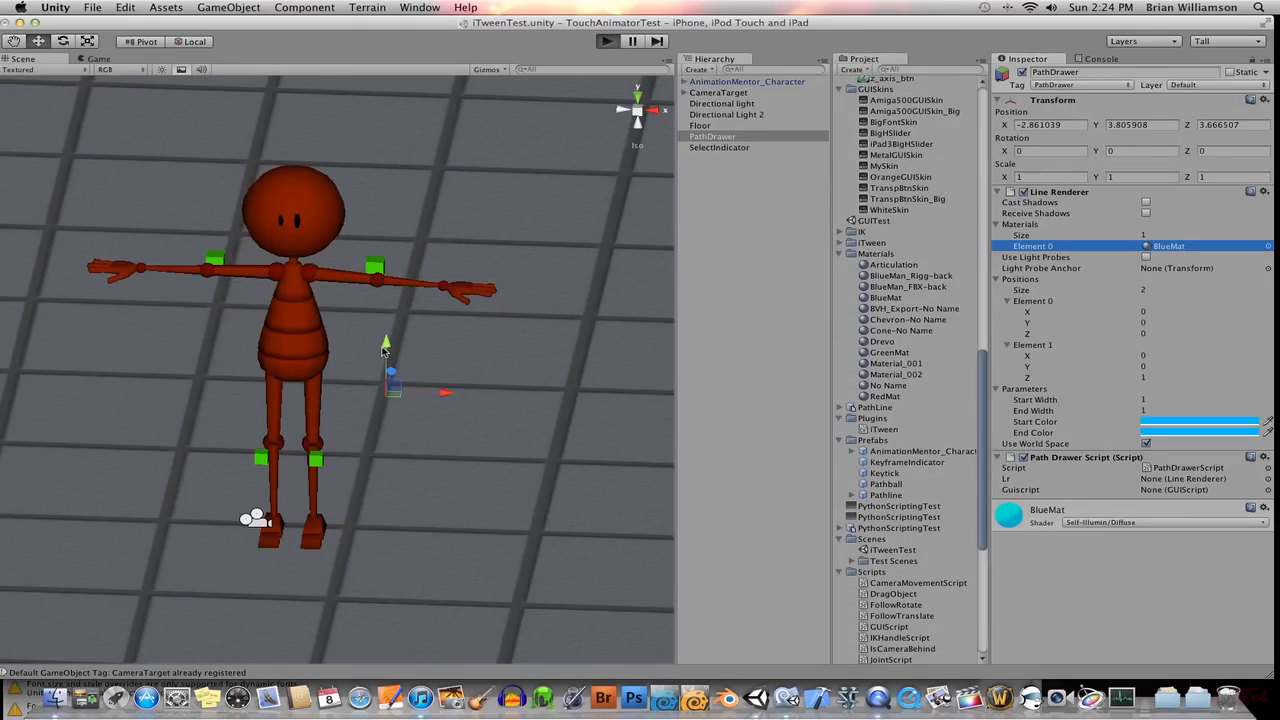
left_click(608, 40)
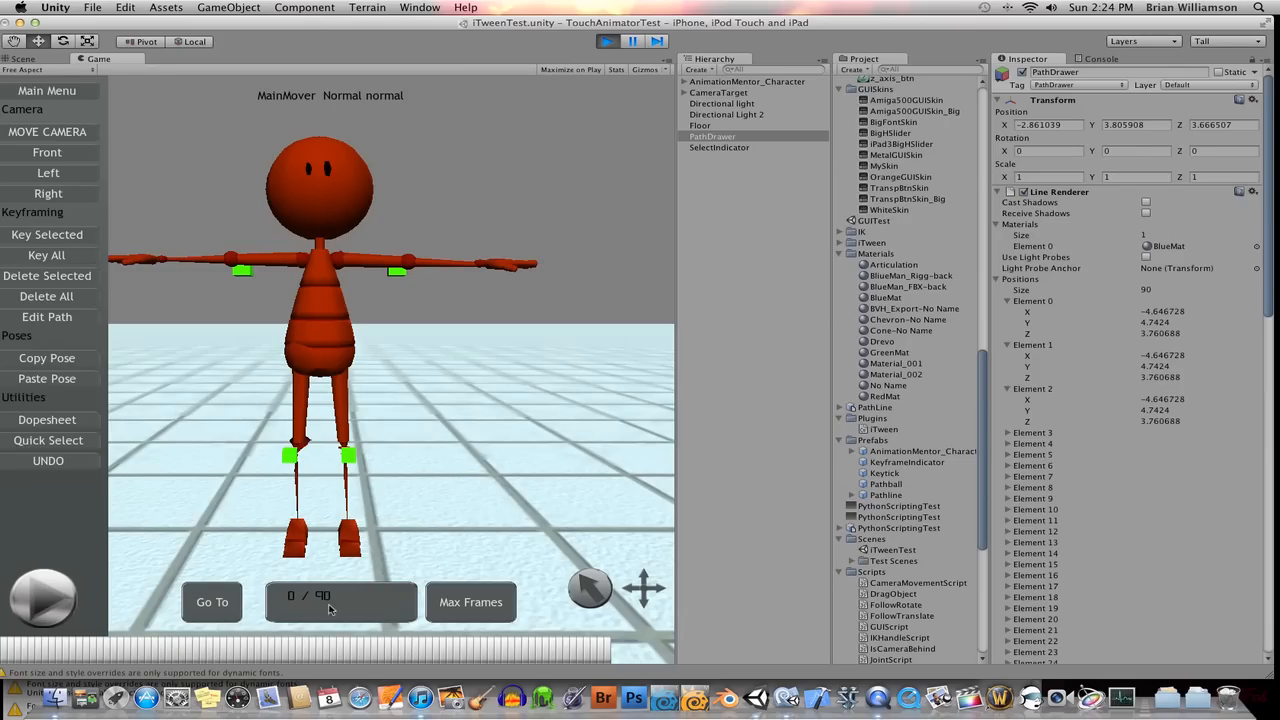
mouse_move(458, 656)
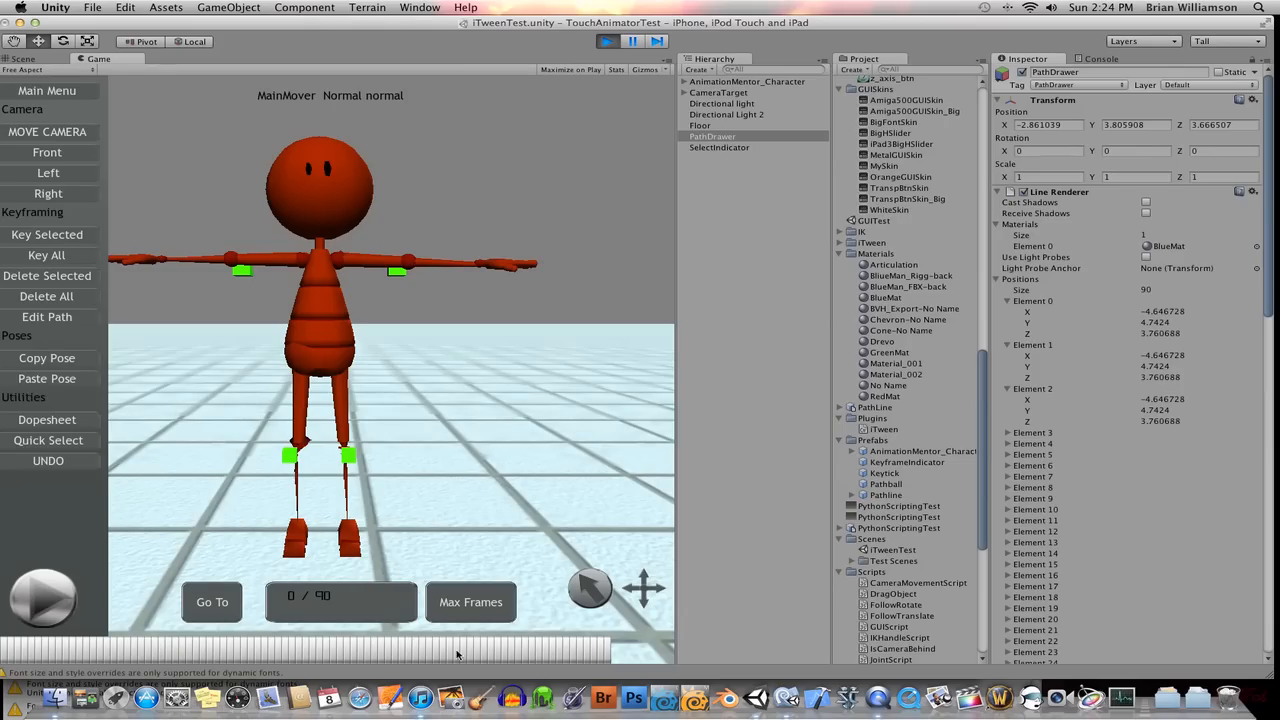
mouse_move(342, 564)
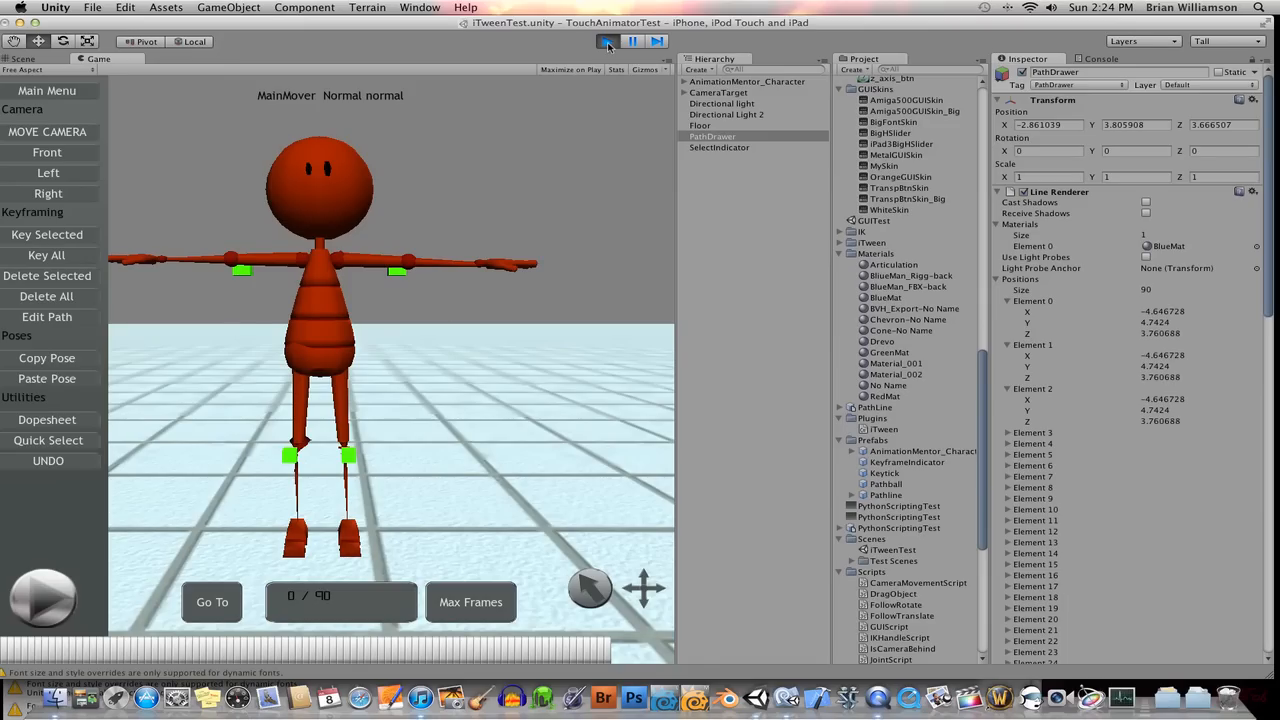
left_click(608, 40)
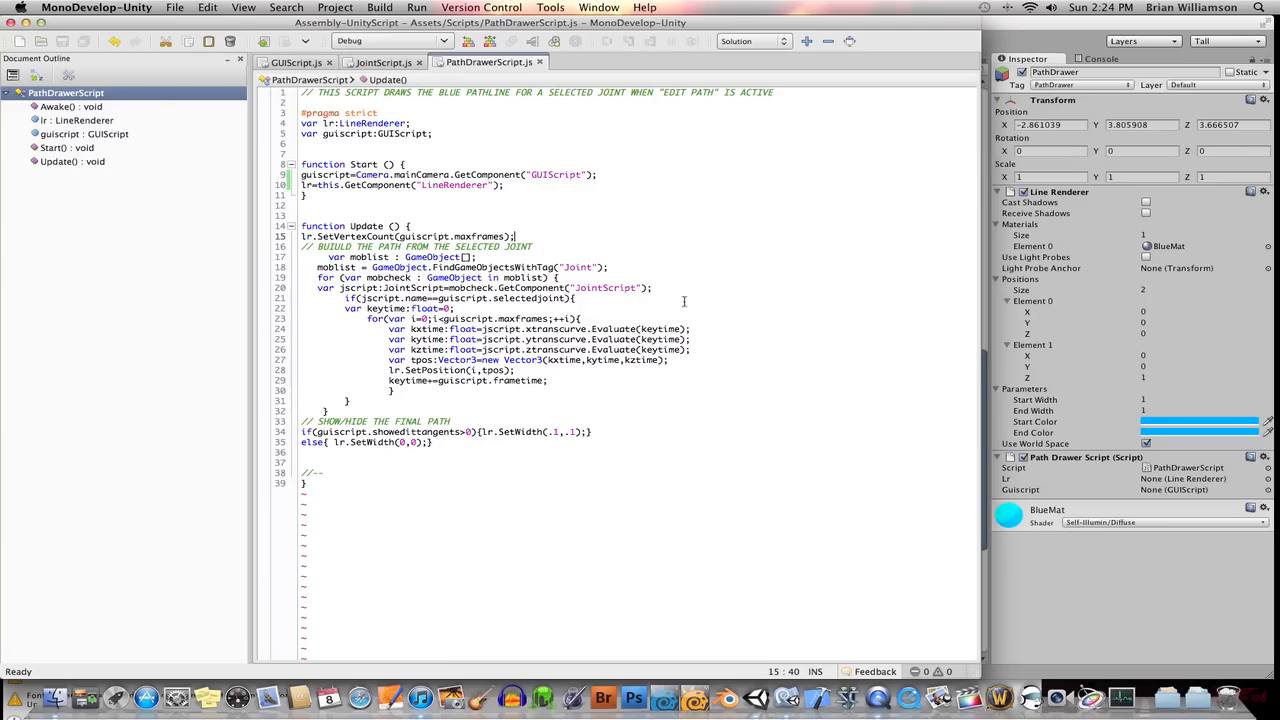
mouse_move(938, 82)
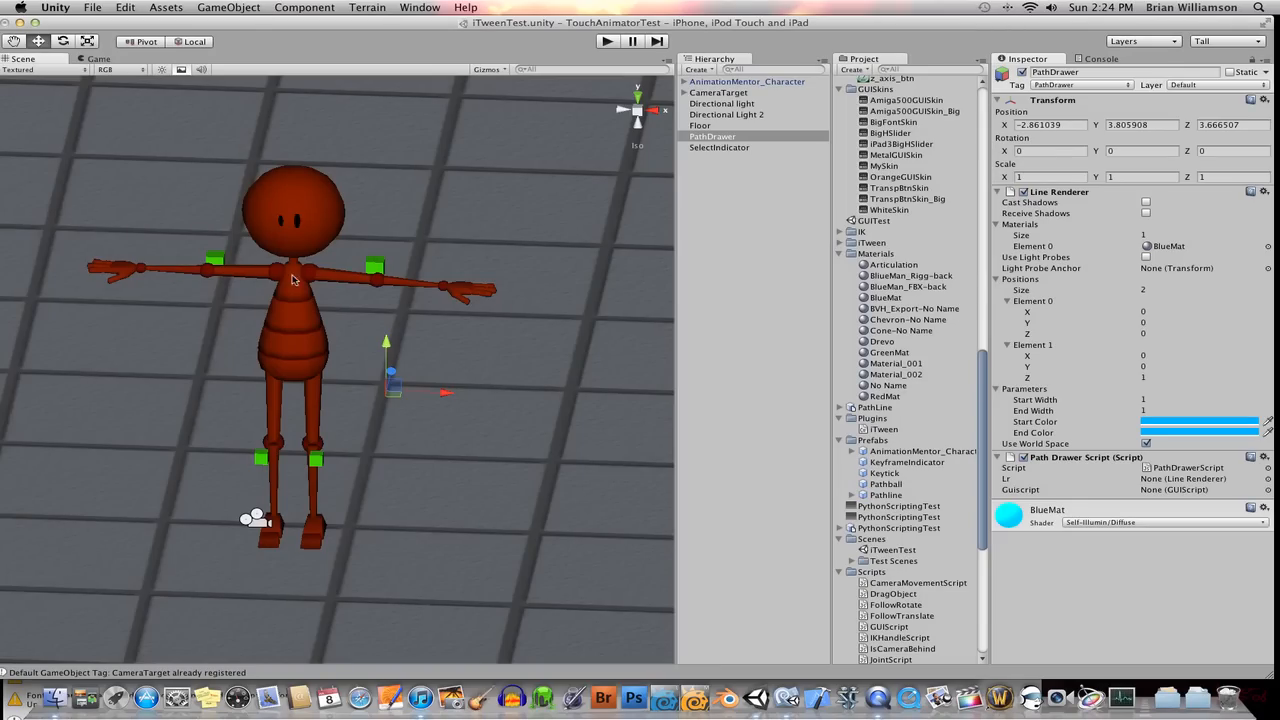
mouse_move(406, 292)
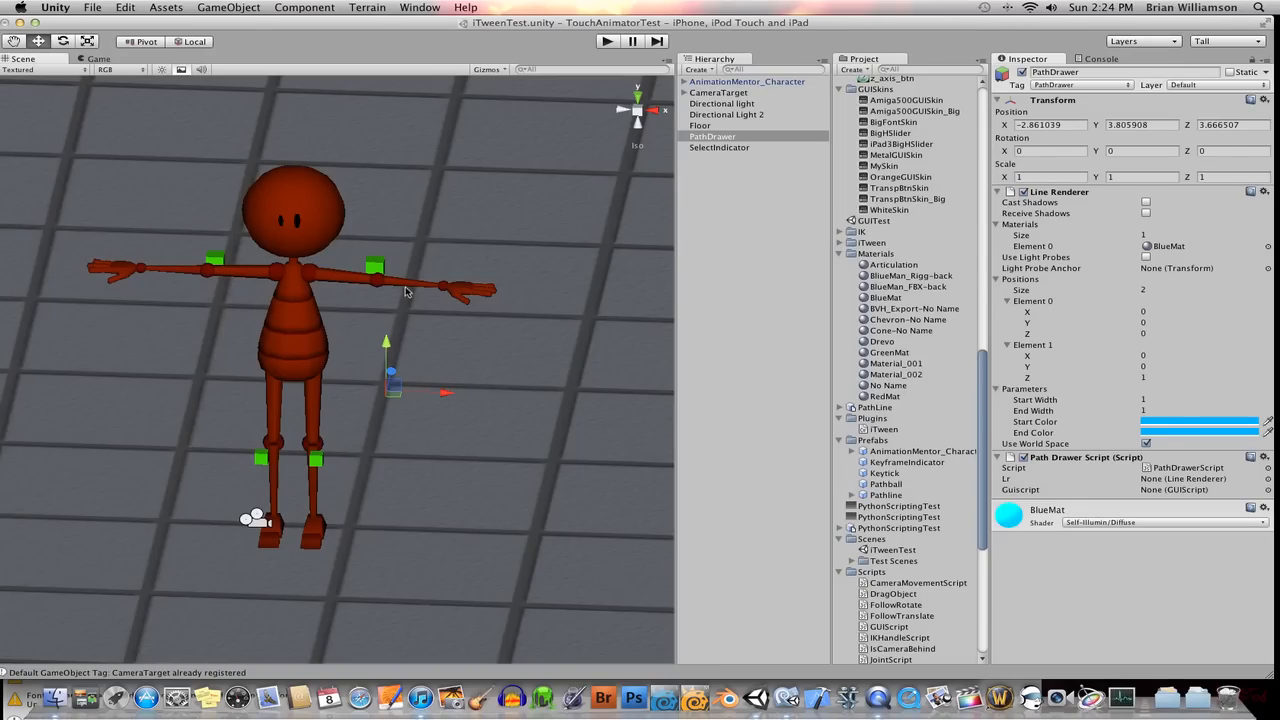
mouse_move(458, 300)
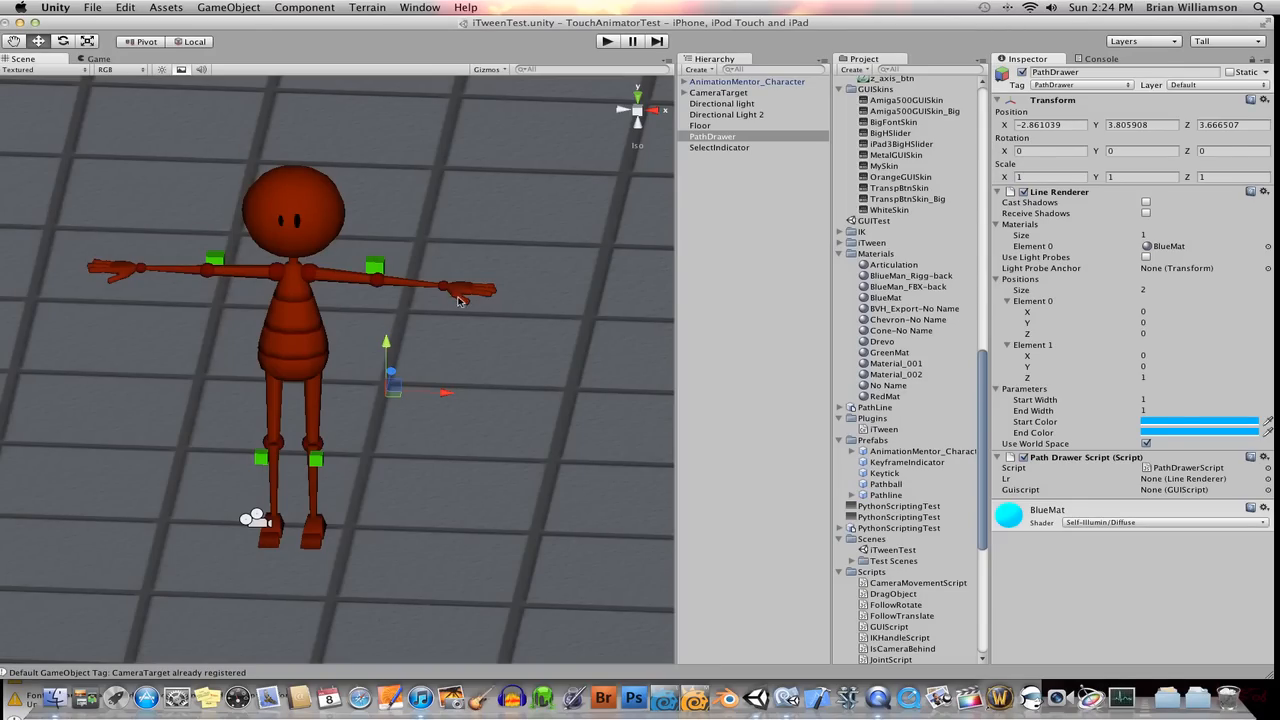
mouse_move(388, 284)
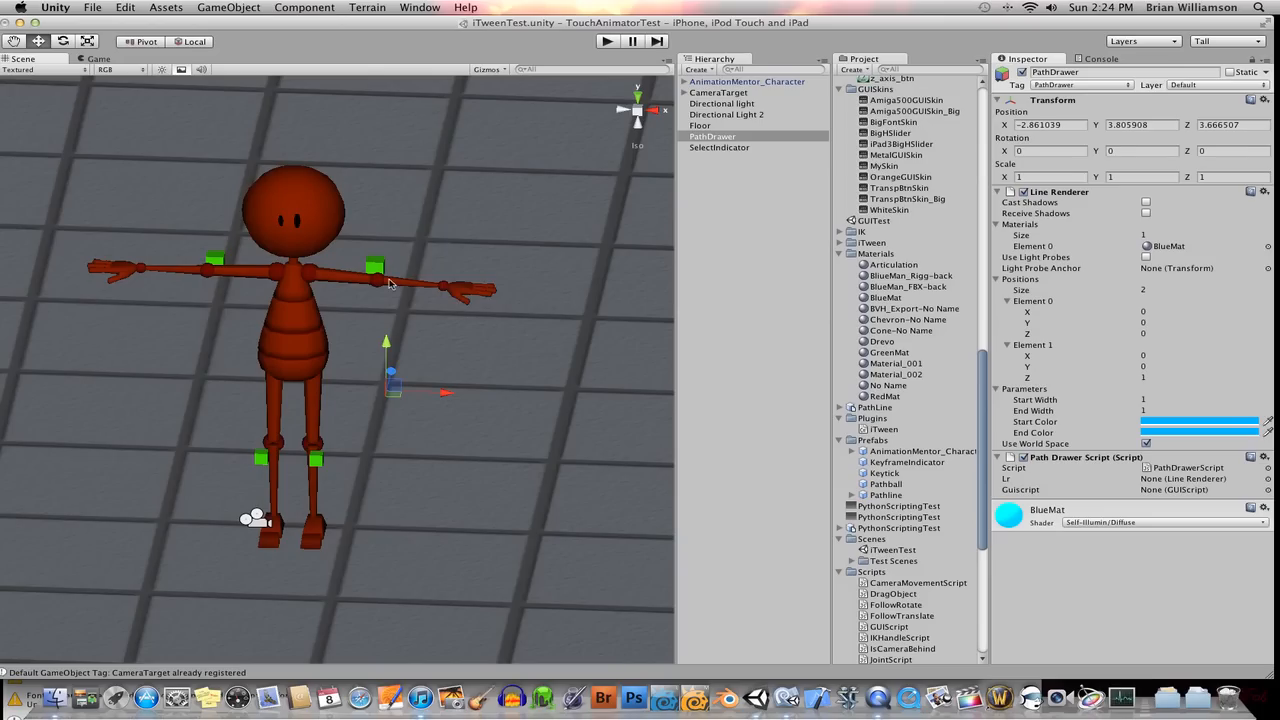
mouse_move(290, 412)
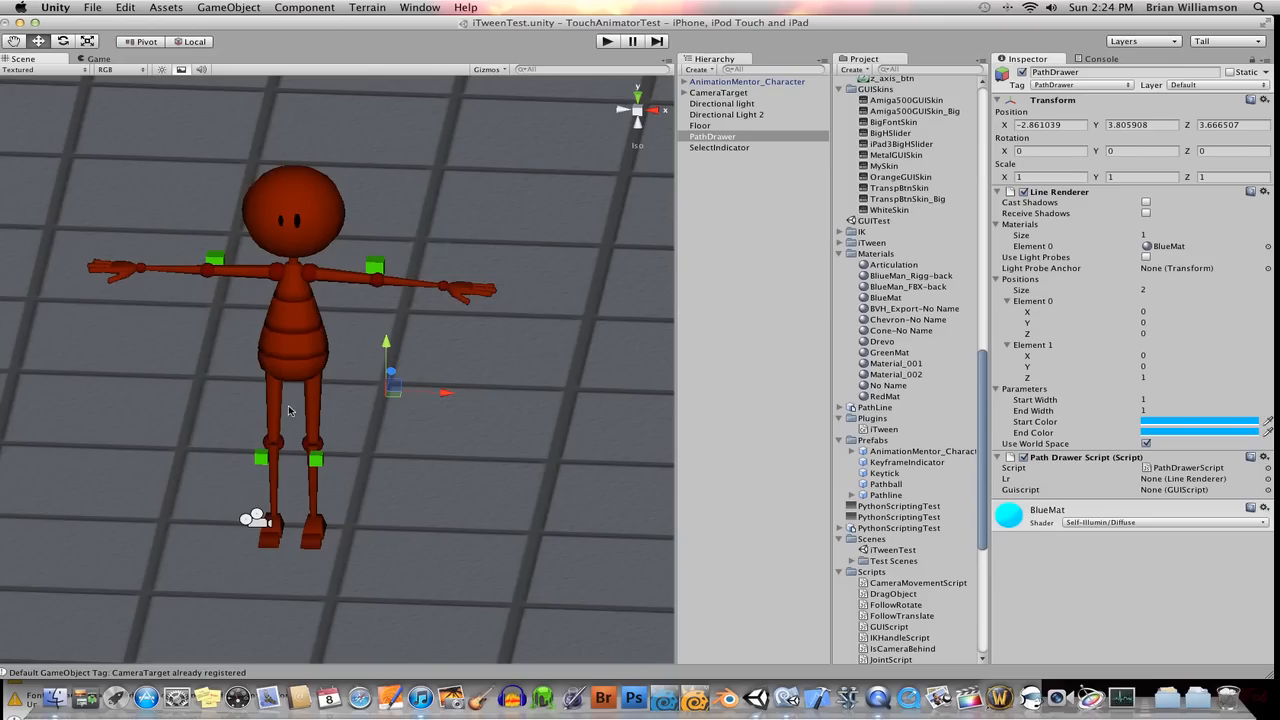
mouse_move(348, 288)
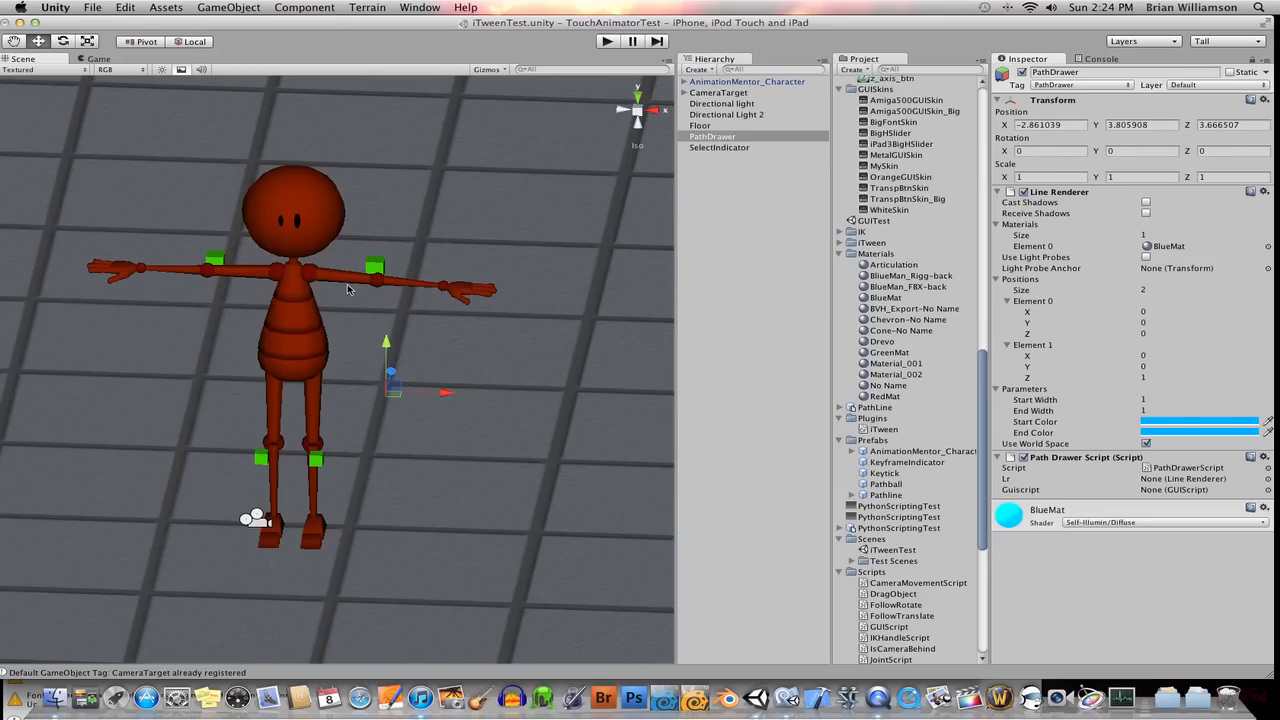
mouse_move(428, 280)
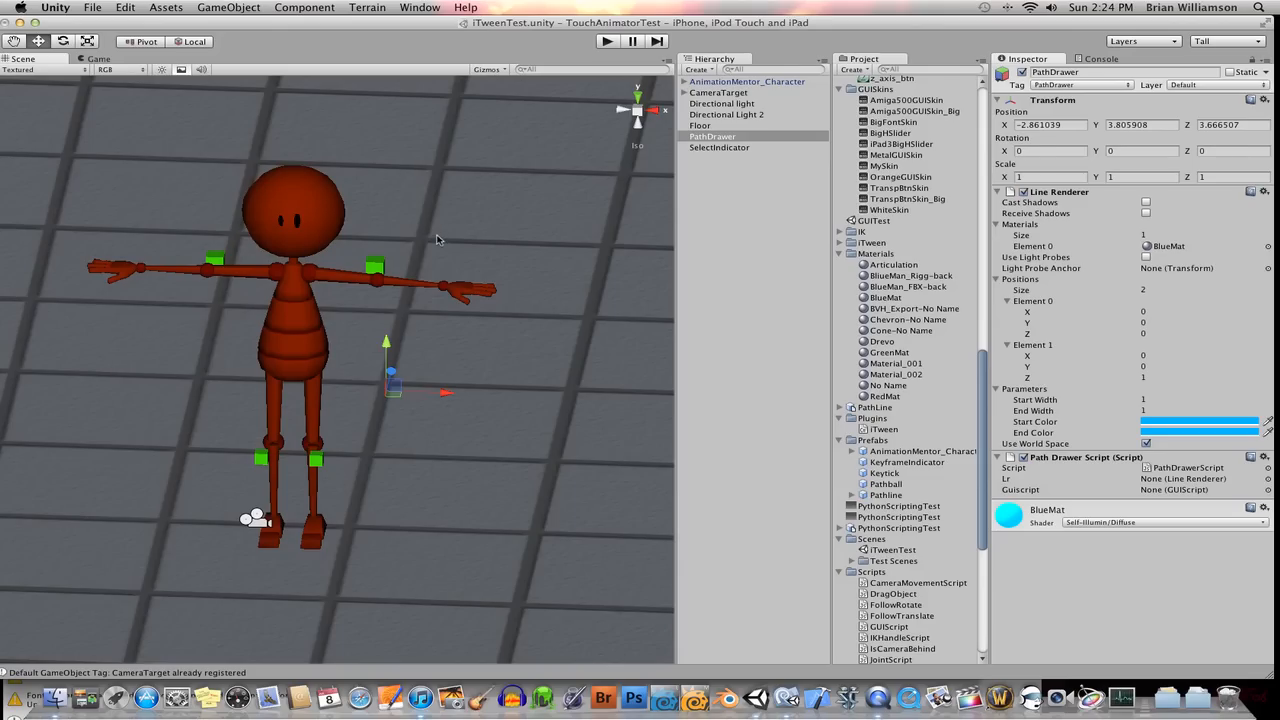
mouse_move(392, 298)
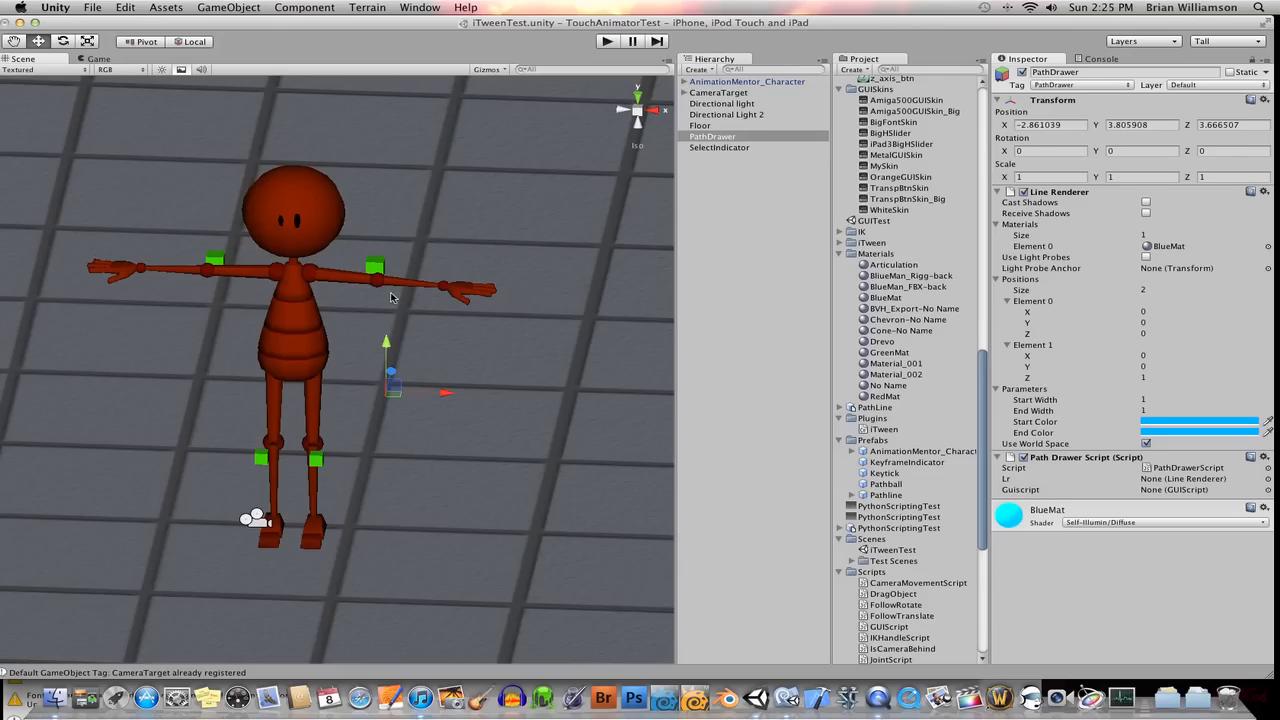
mouse_move(258, 206)
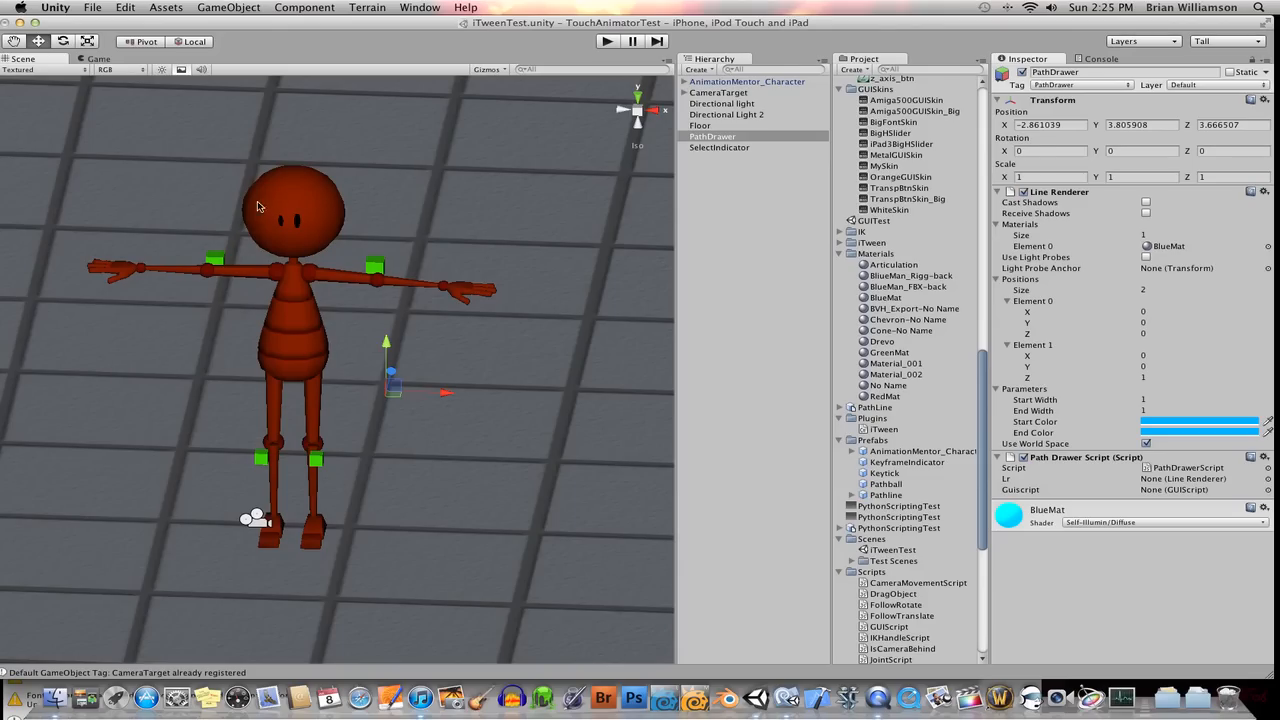
mouse_move(456, 330)
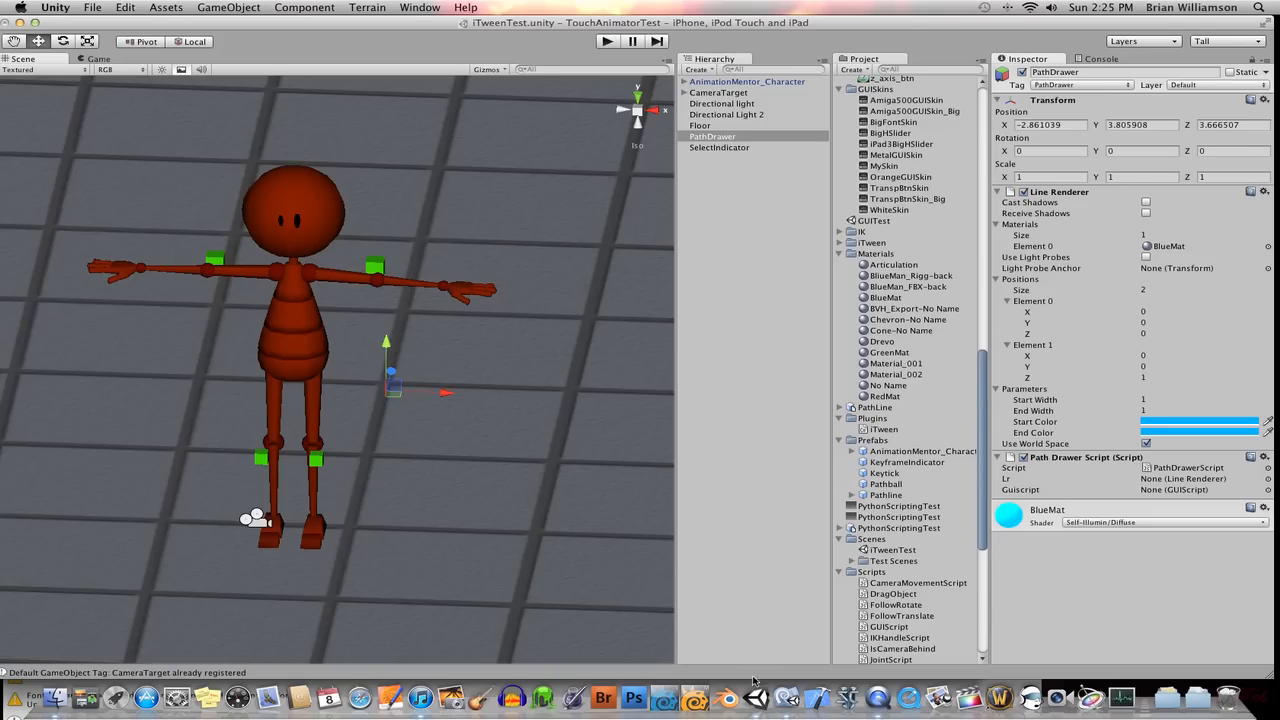
mouse_move(416, 356)
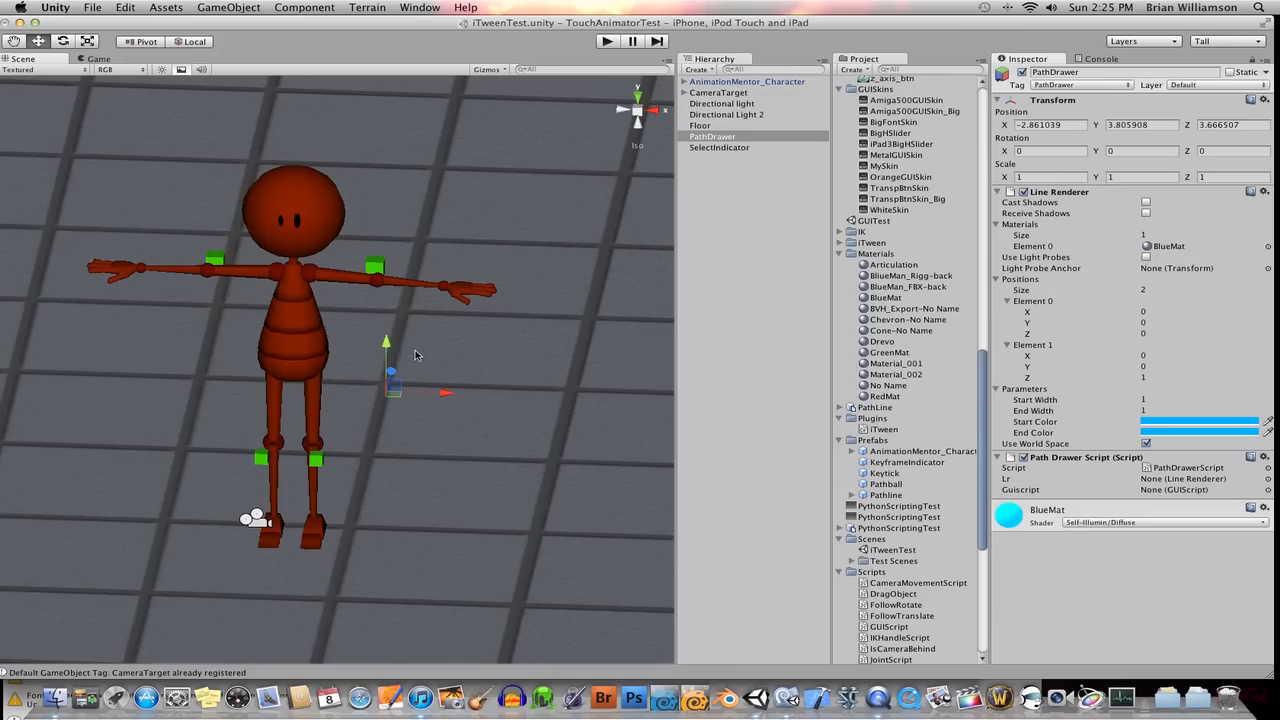
mouse_move(440, 304)
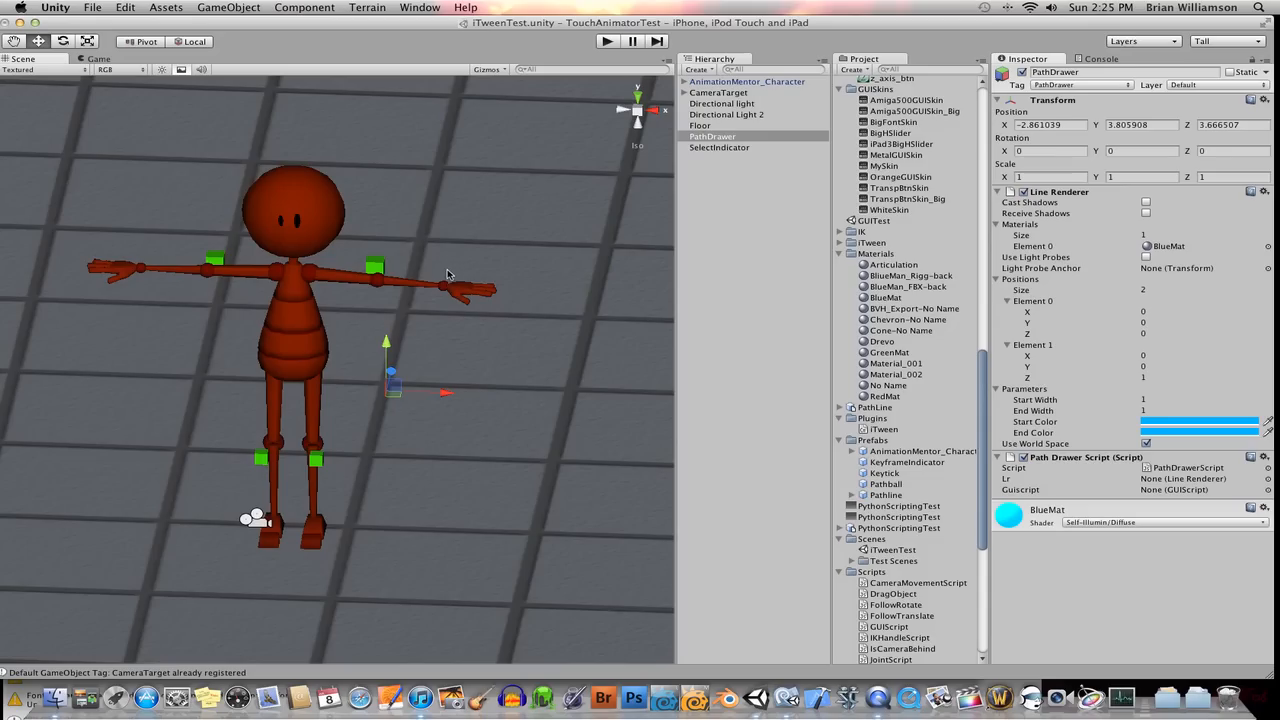
mouse_move(454, 276)
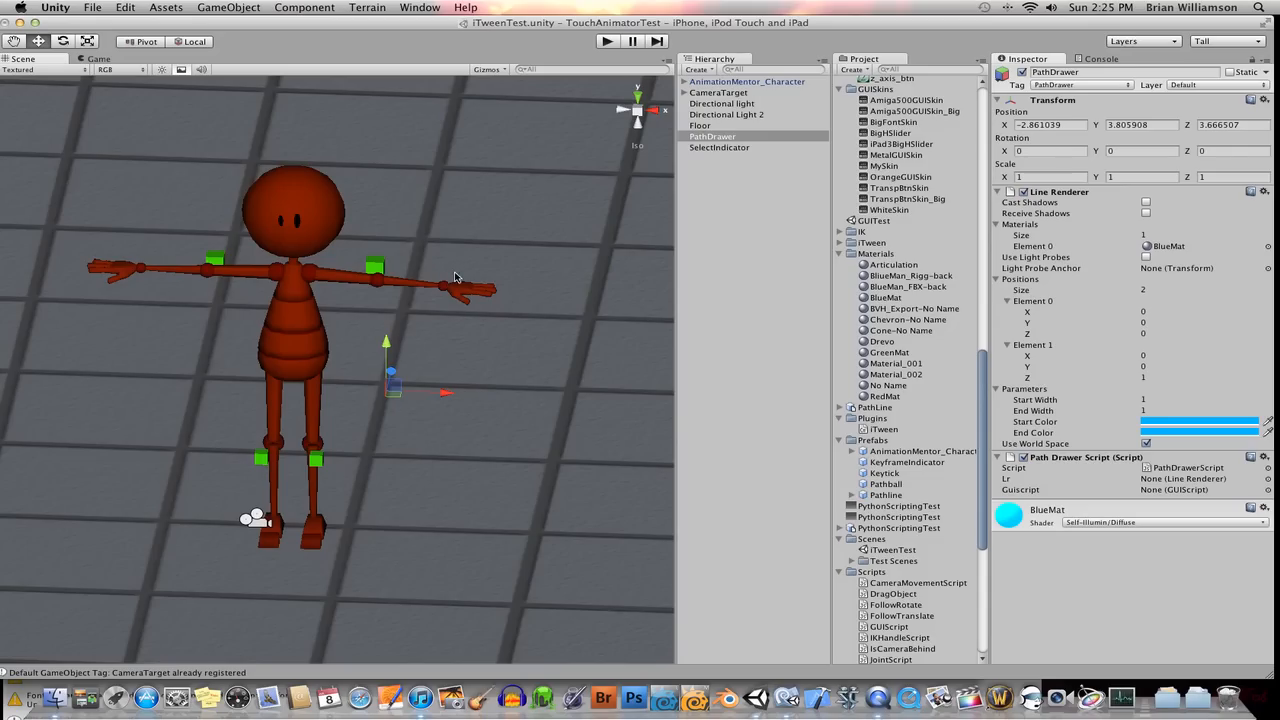
mouse_move(450, 294)
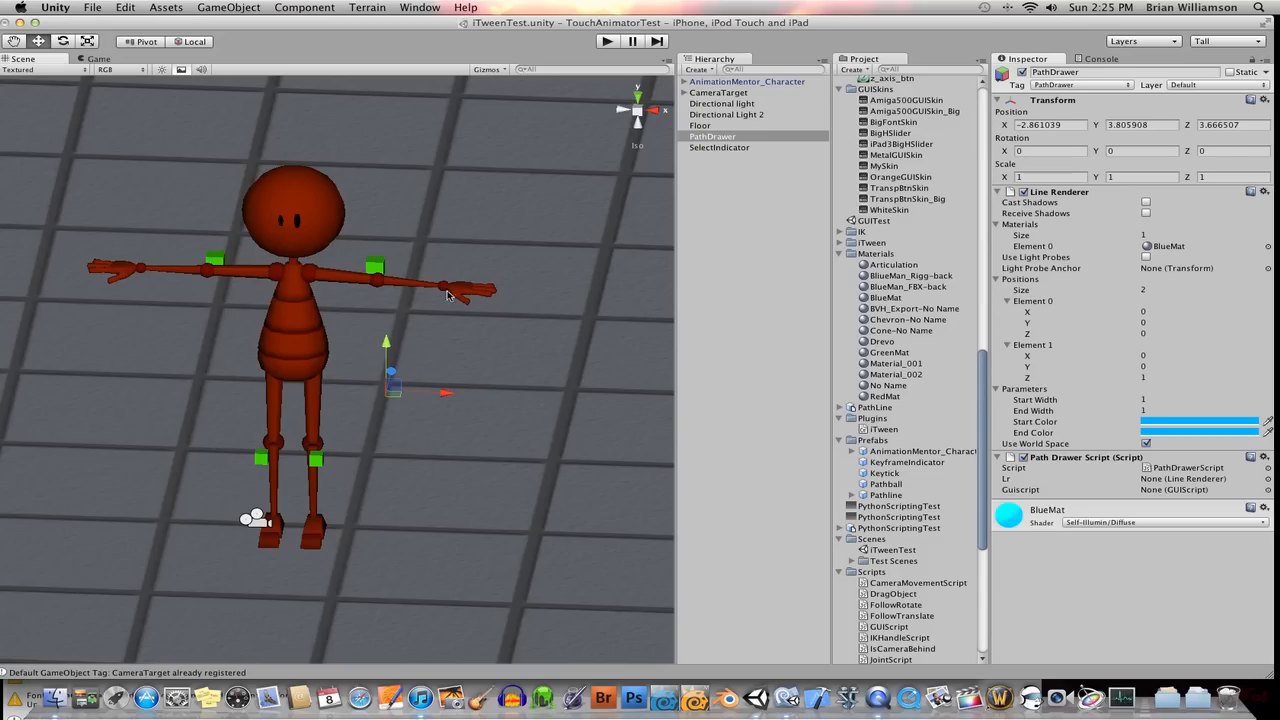
mouse_move(388, 388)
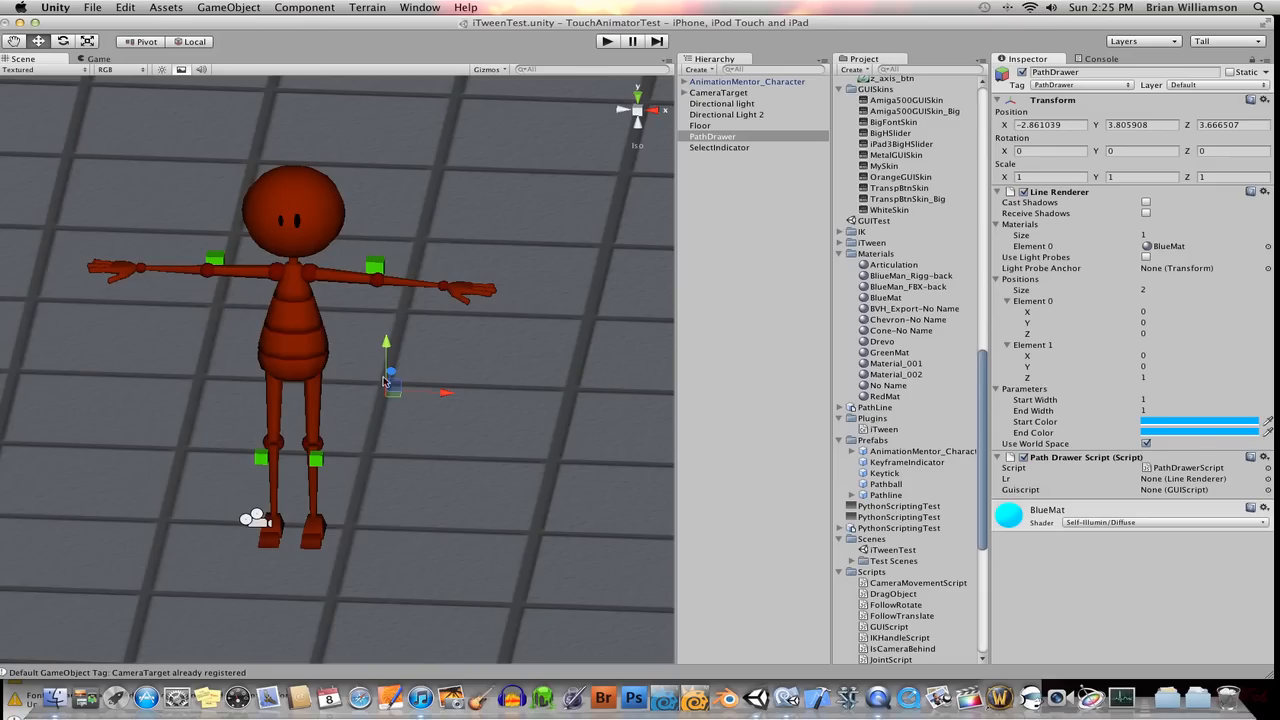
mouse_move(436, 284)
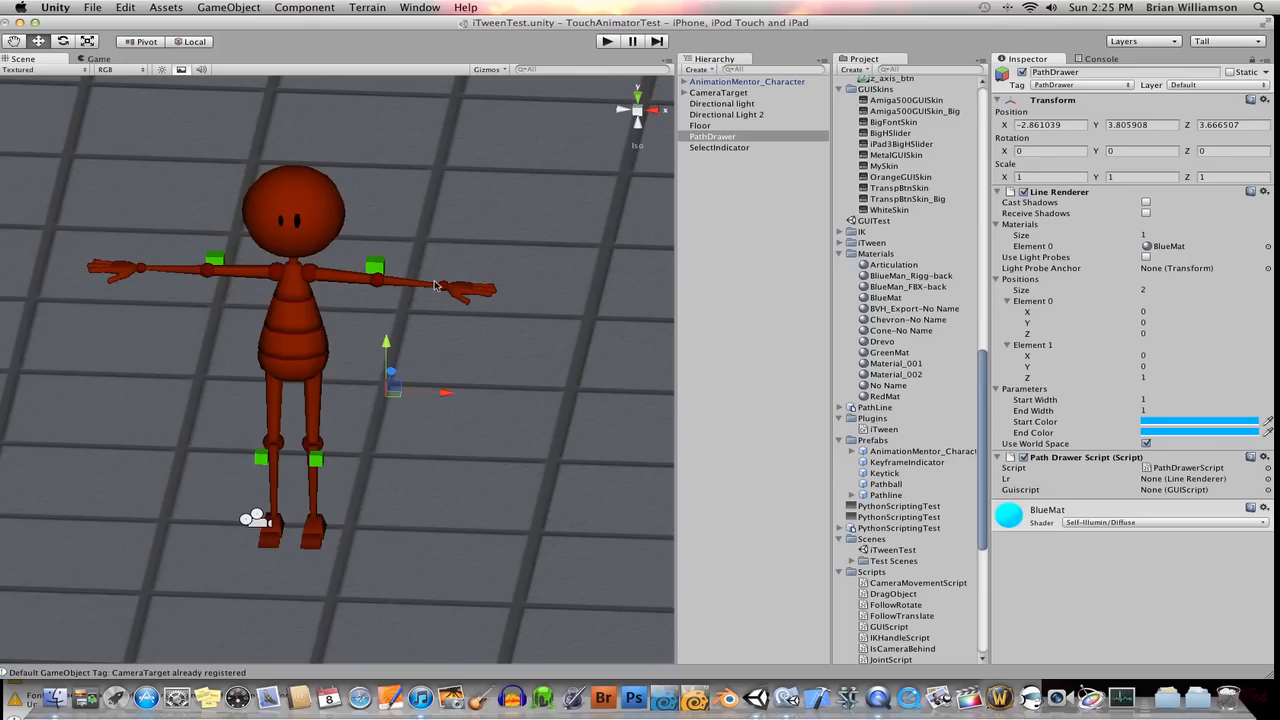
mouse_move(448, 284)
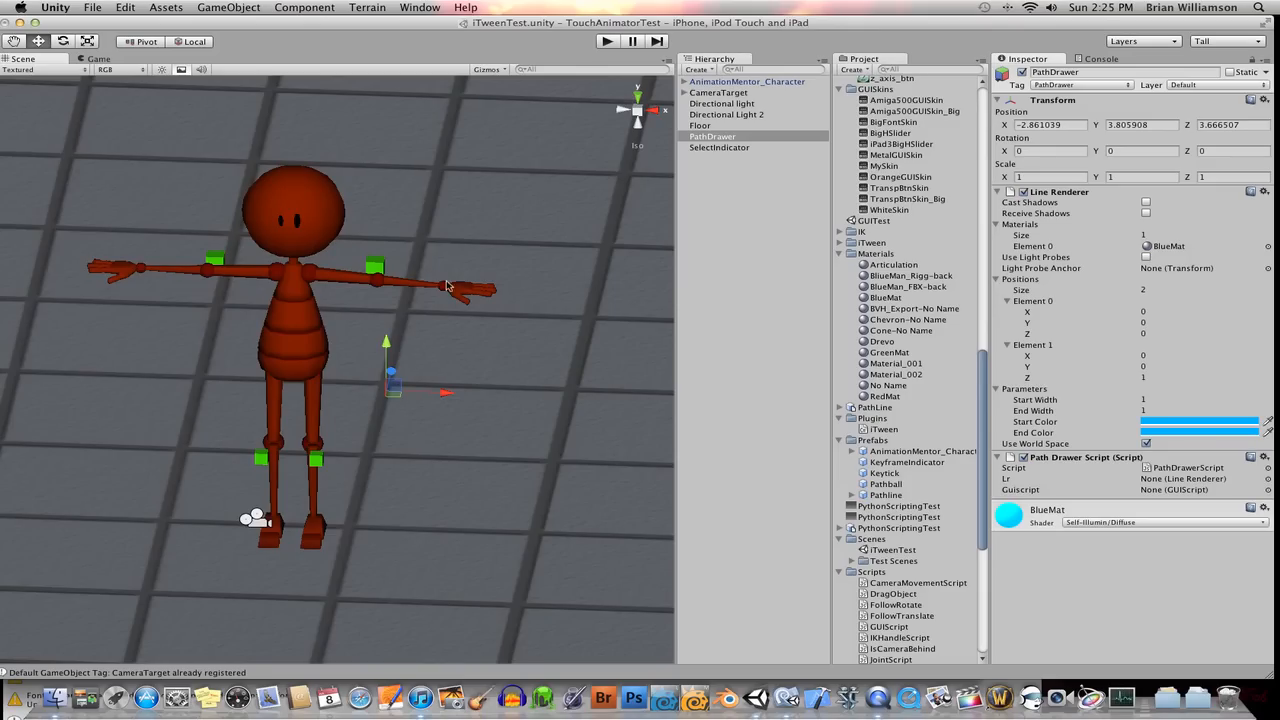
mouse_move(436, 360)
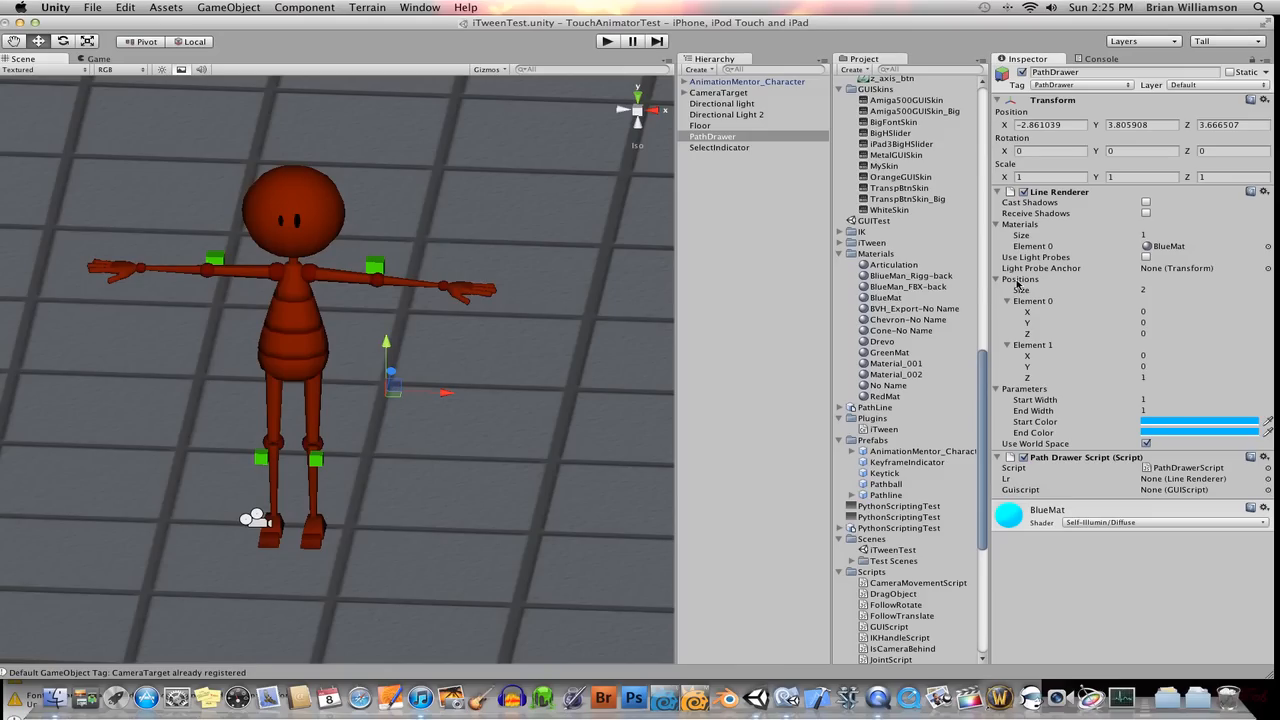
mouse_move(1084, 292)
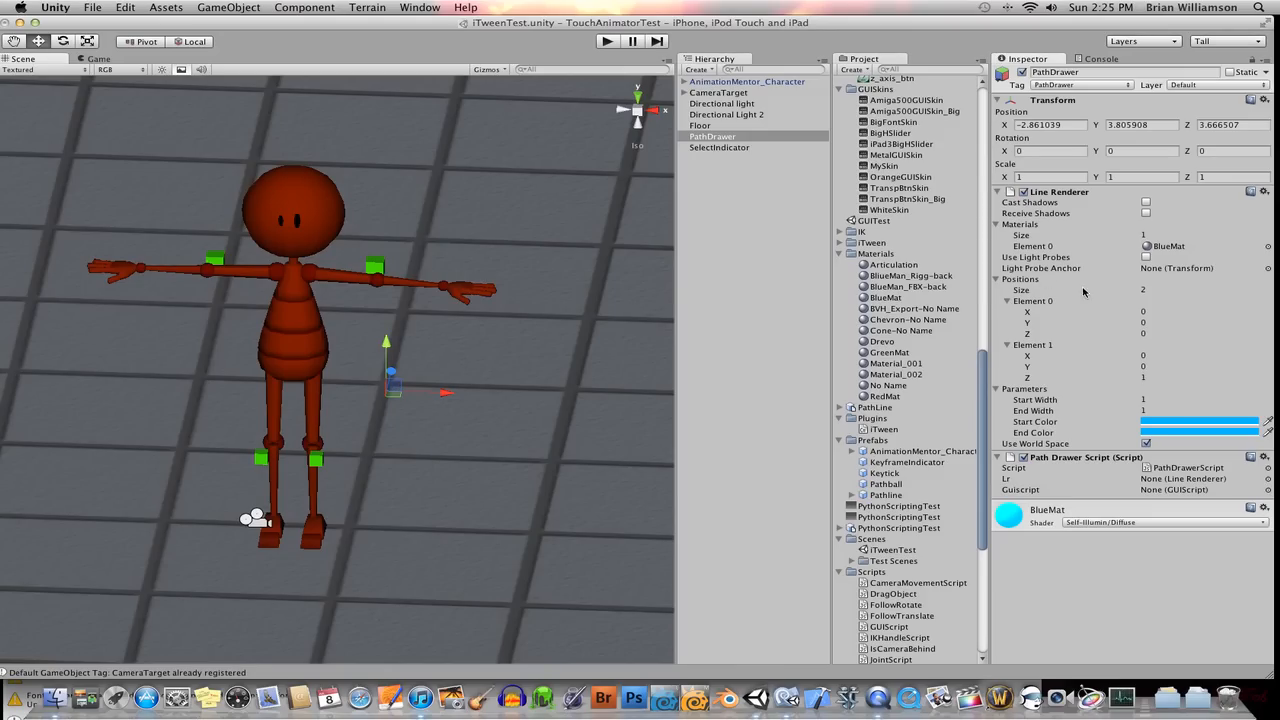
mouse_move(1004, 284)
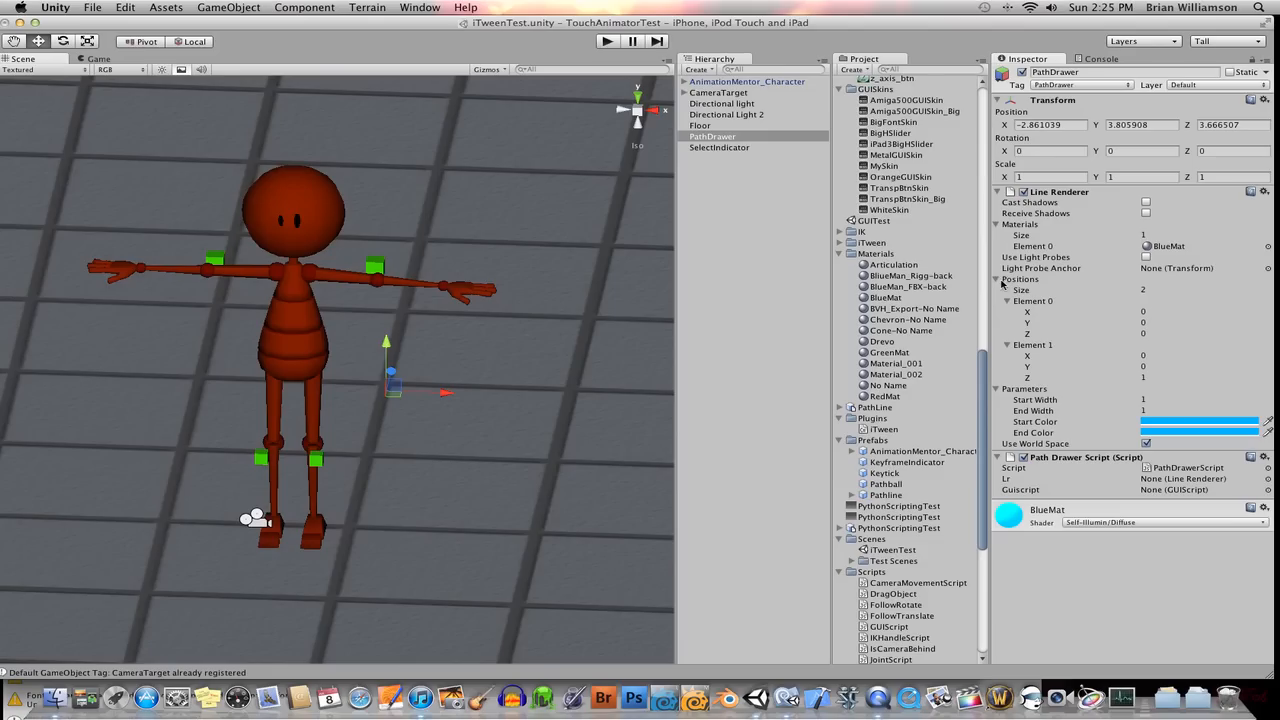
mouse_move(1136, 292)
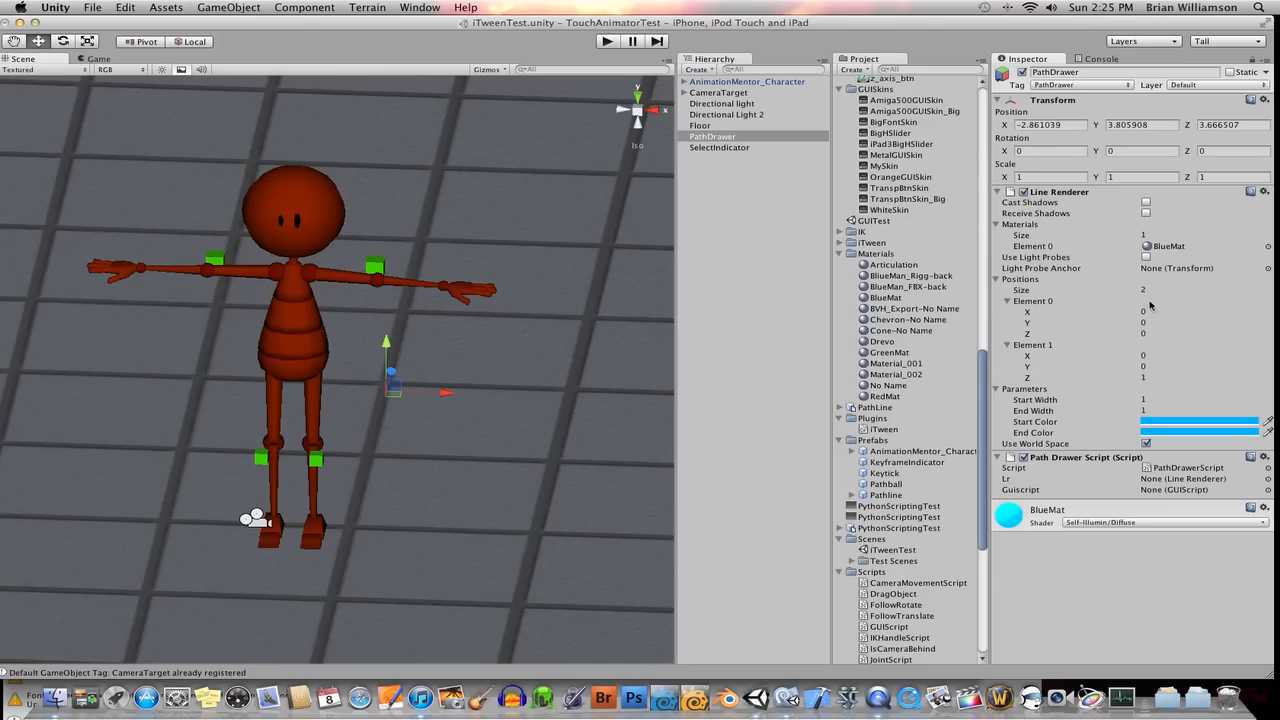
mouse_move(1036, 330)
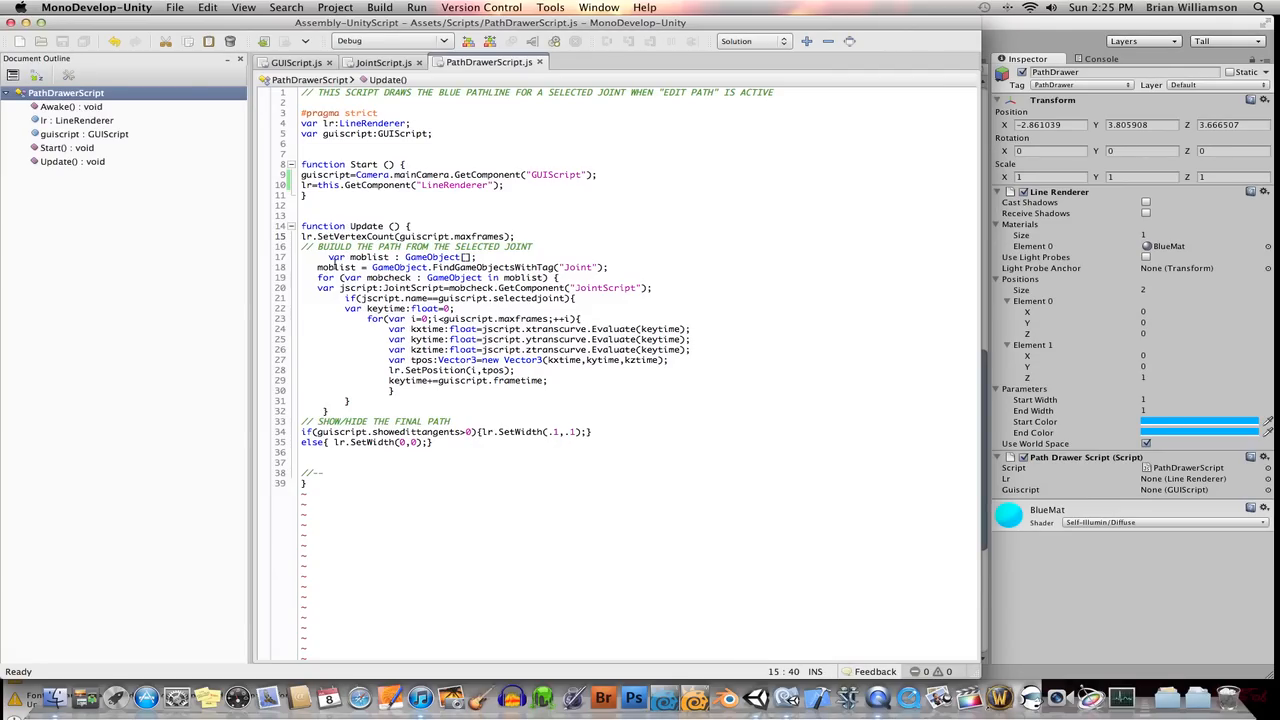
double_click(336, 256)
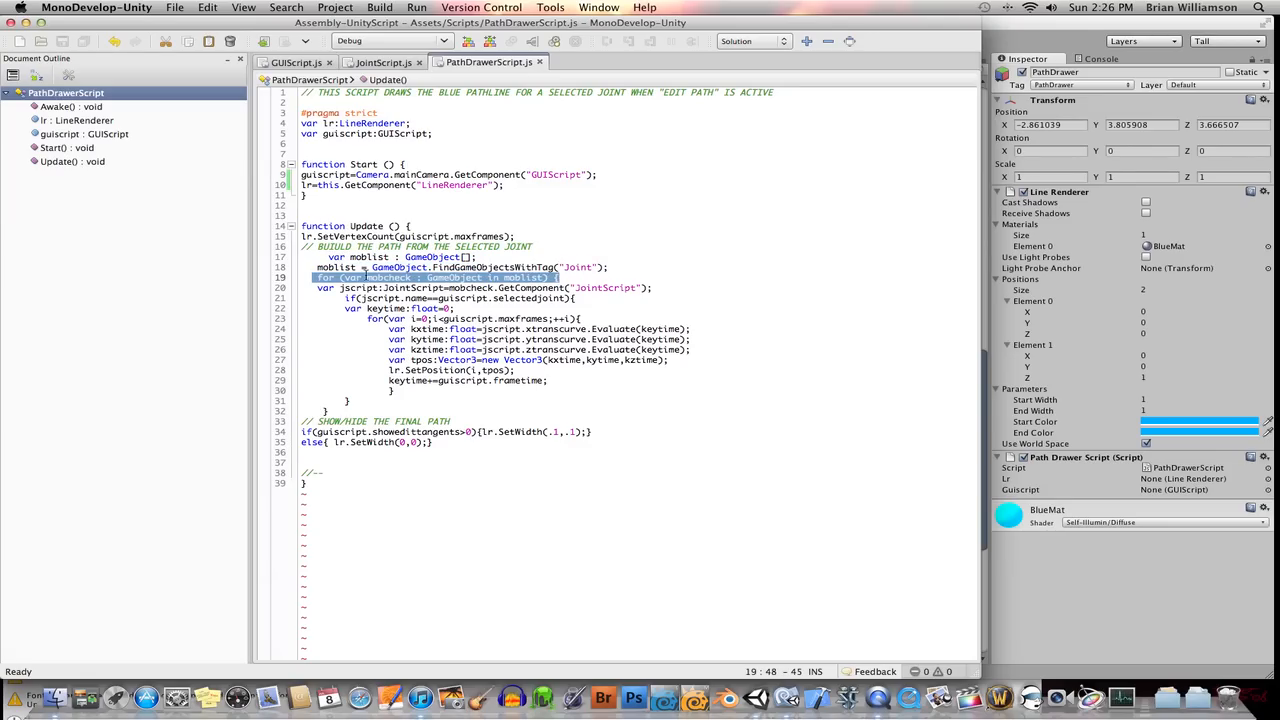
left_click(378, 276)
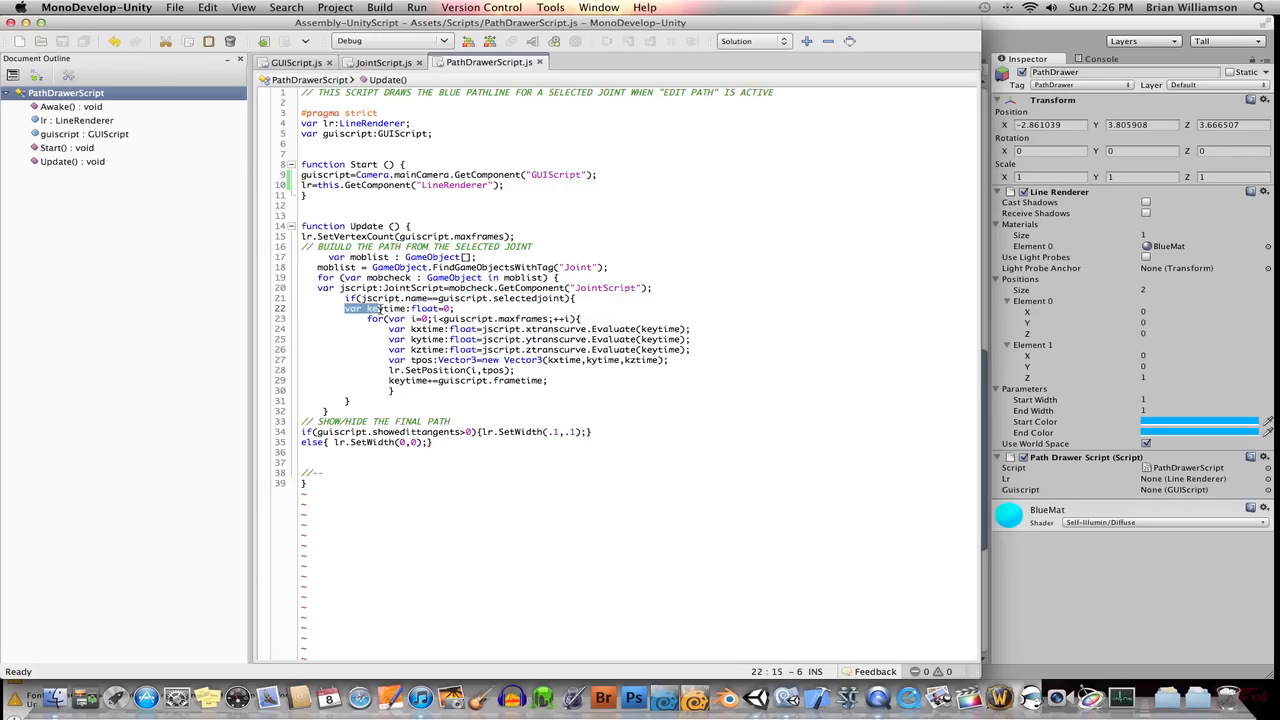
left_click(578, 298)
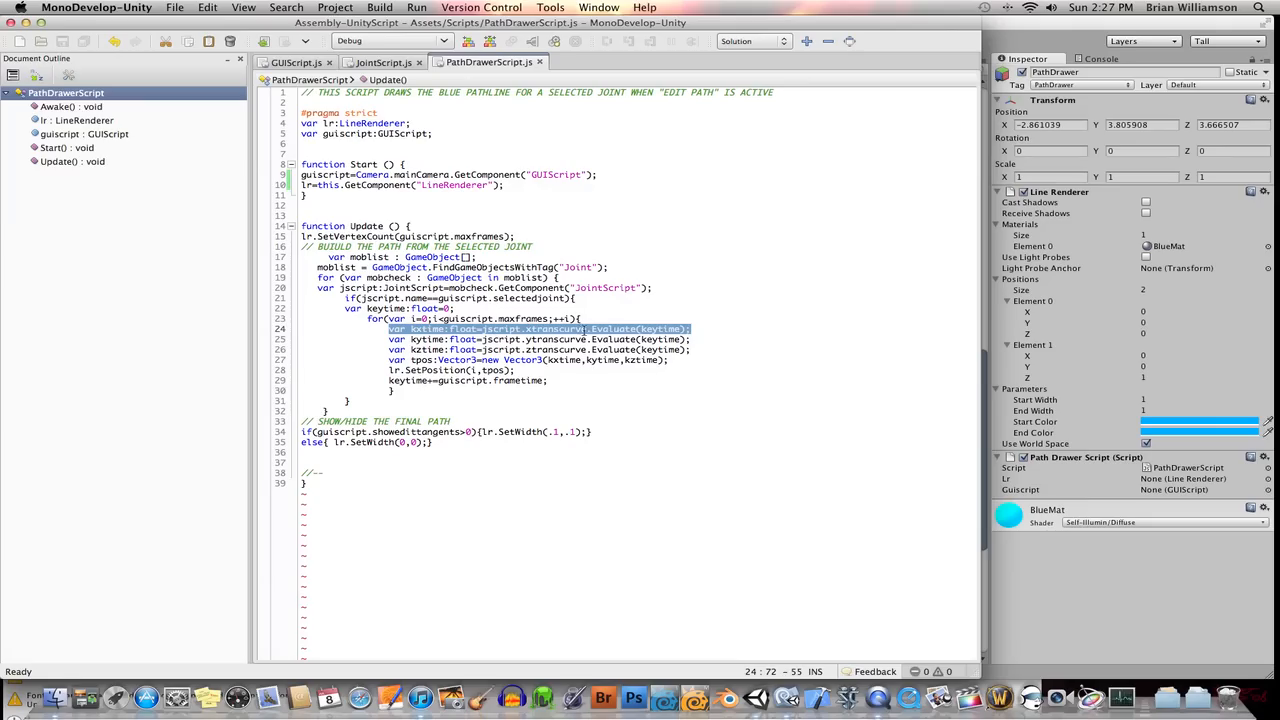
double_click(612, 328)
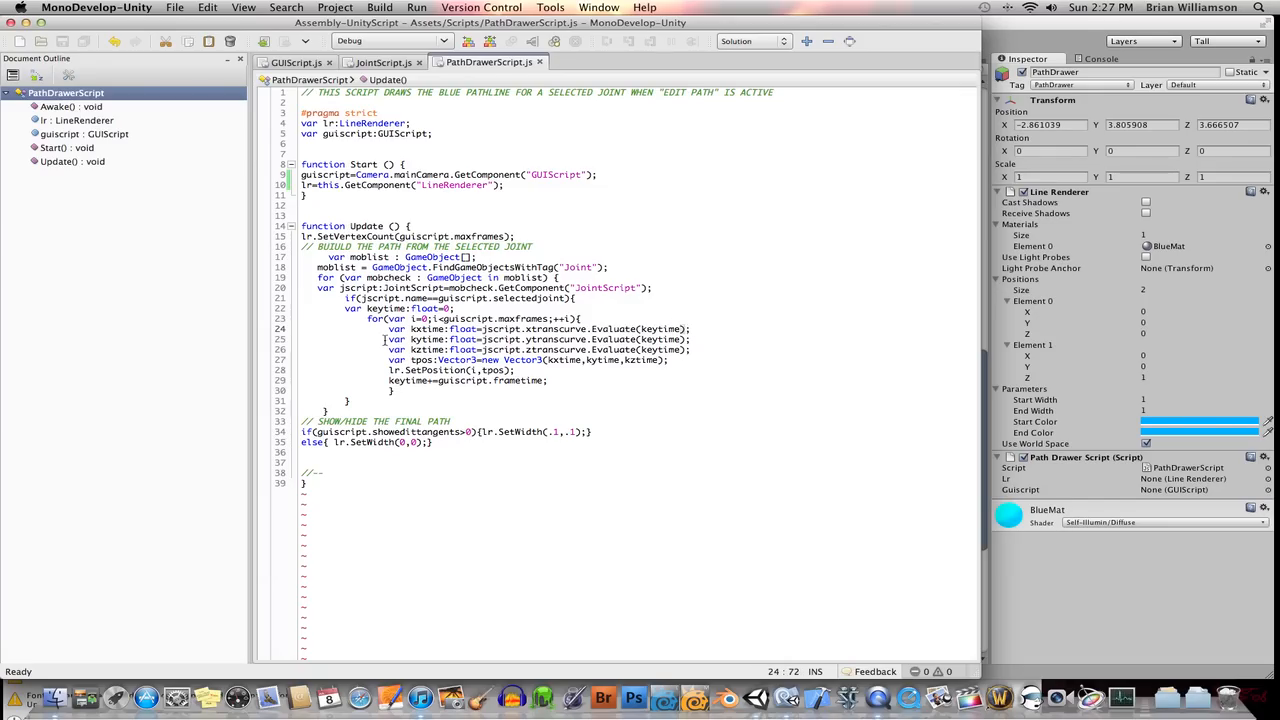
left_click(528, 340)
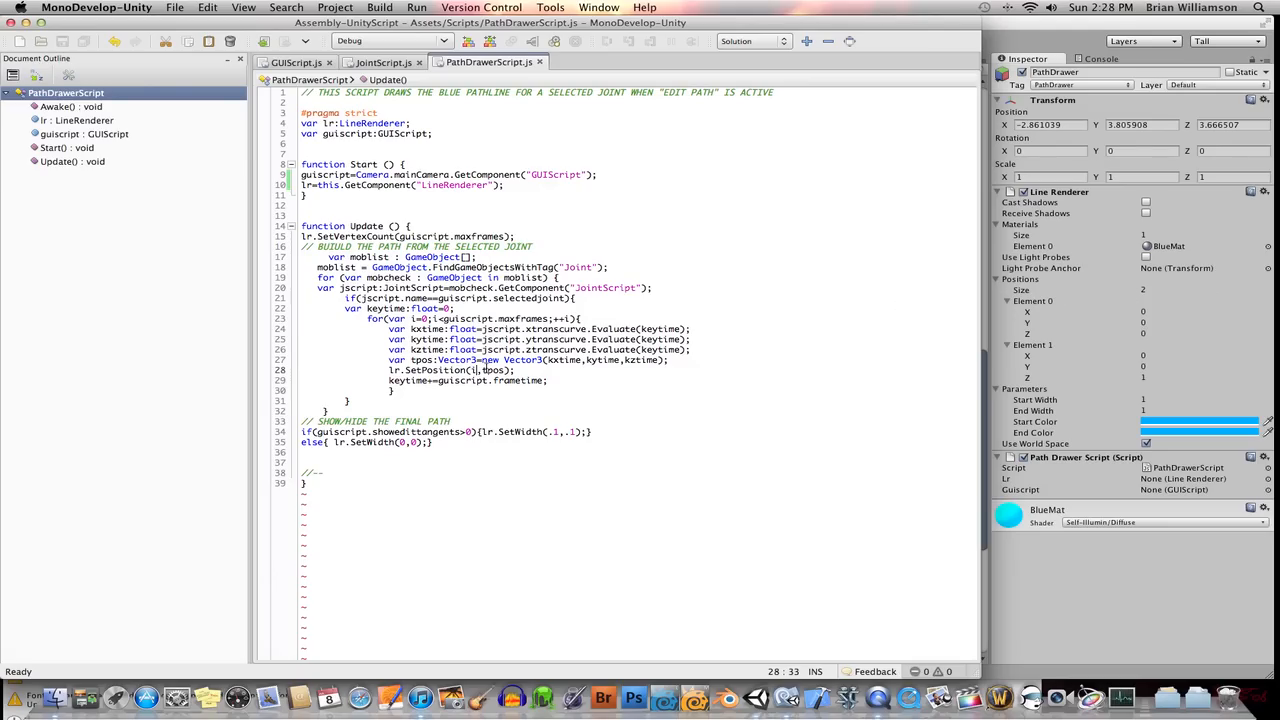
left_click(556, 380)
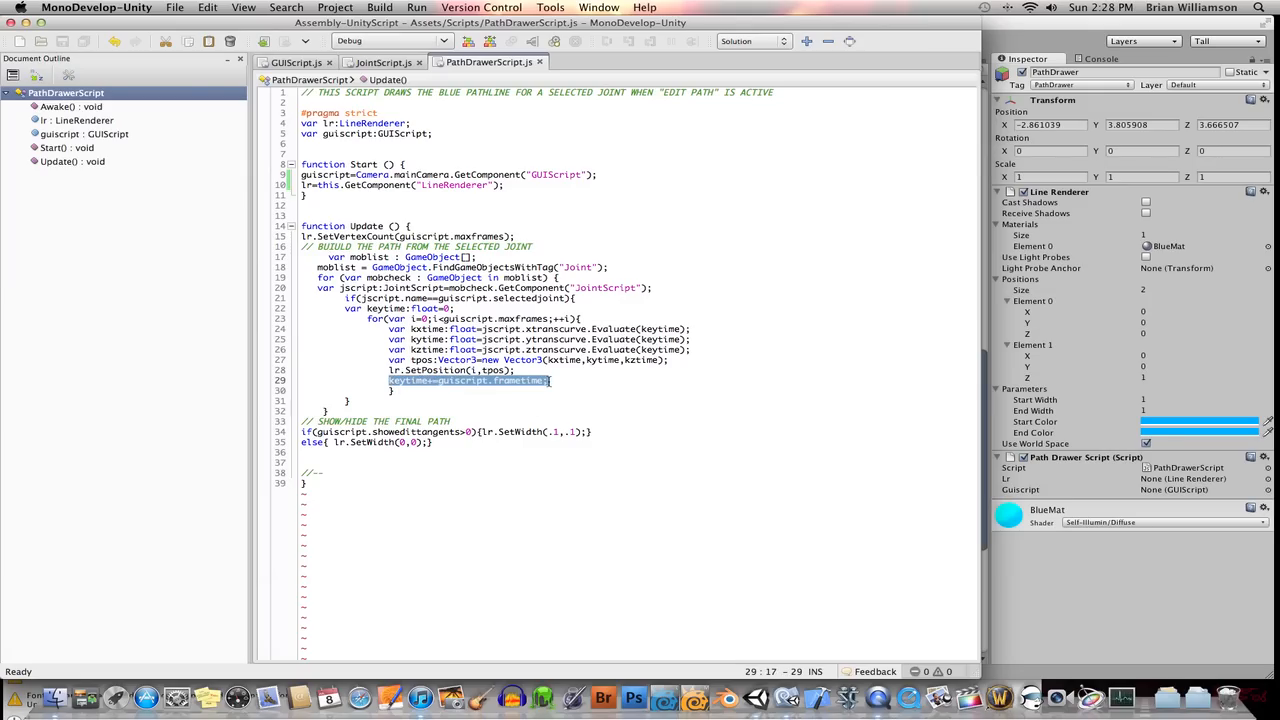
left_click(550, 380)
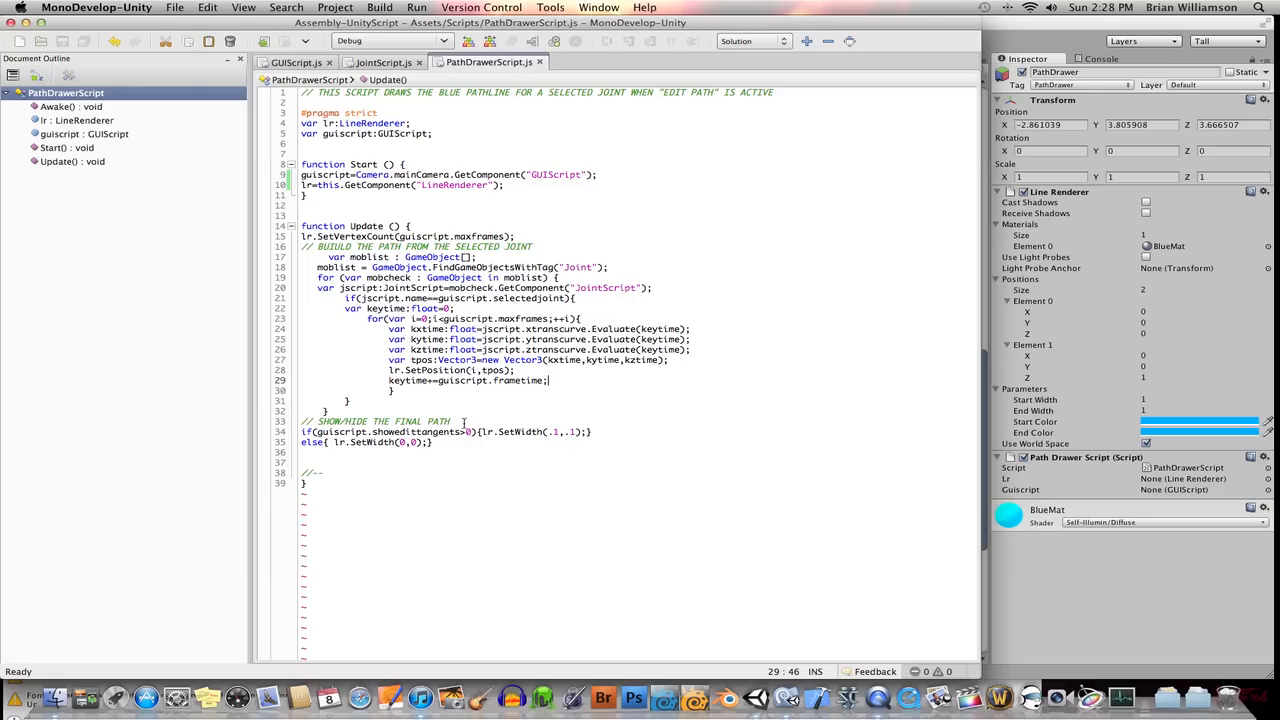
left_click(452, 420)
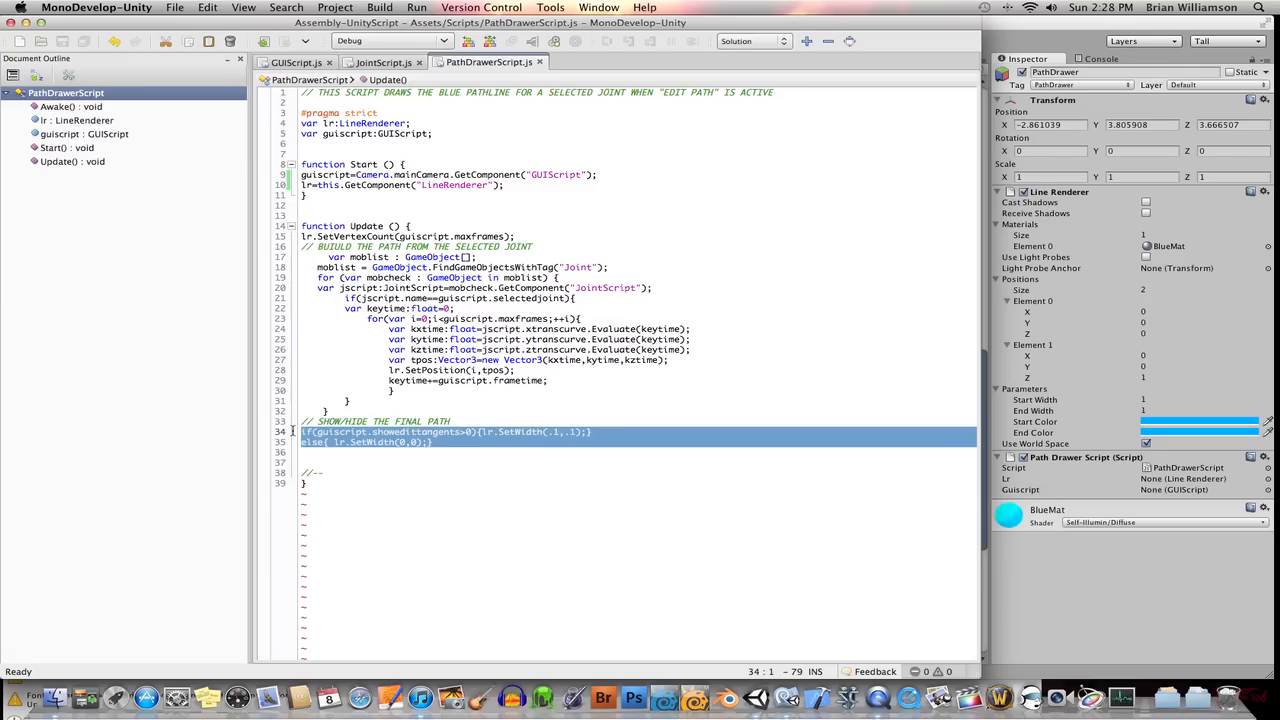
mouse_move(442, 452)
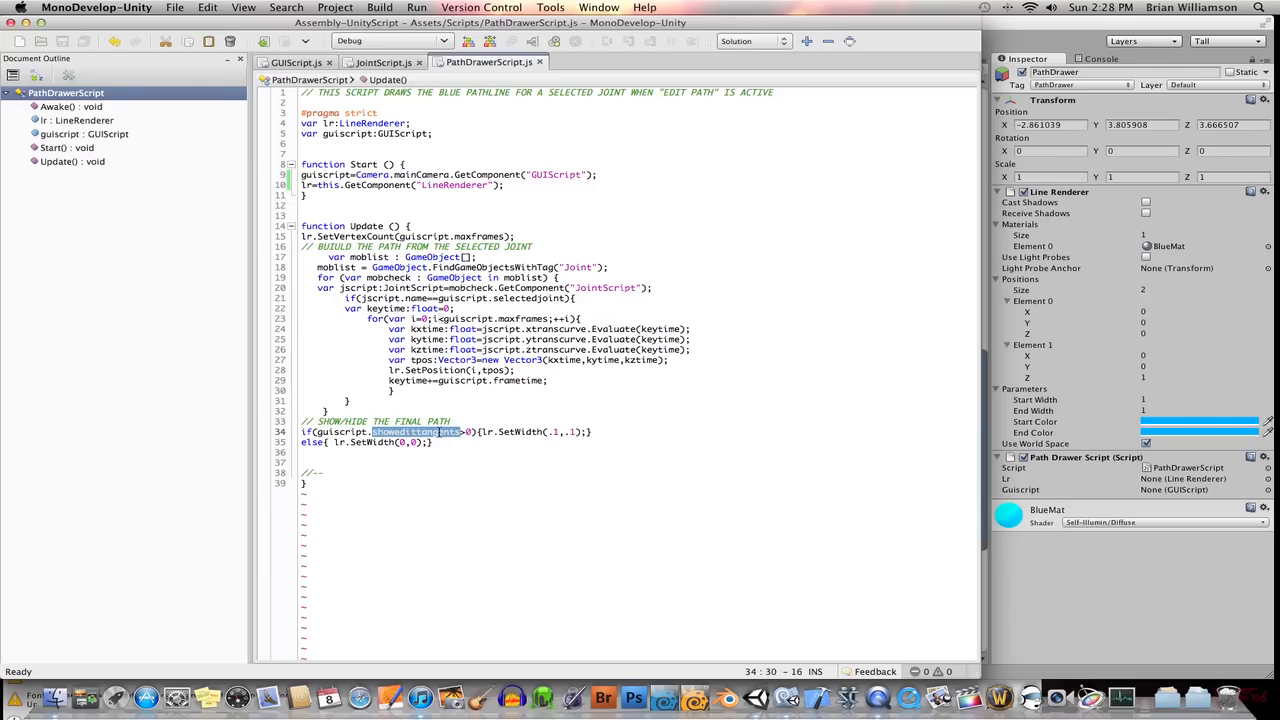
mouse_move(864, 192)
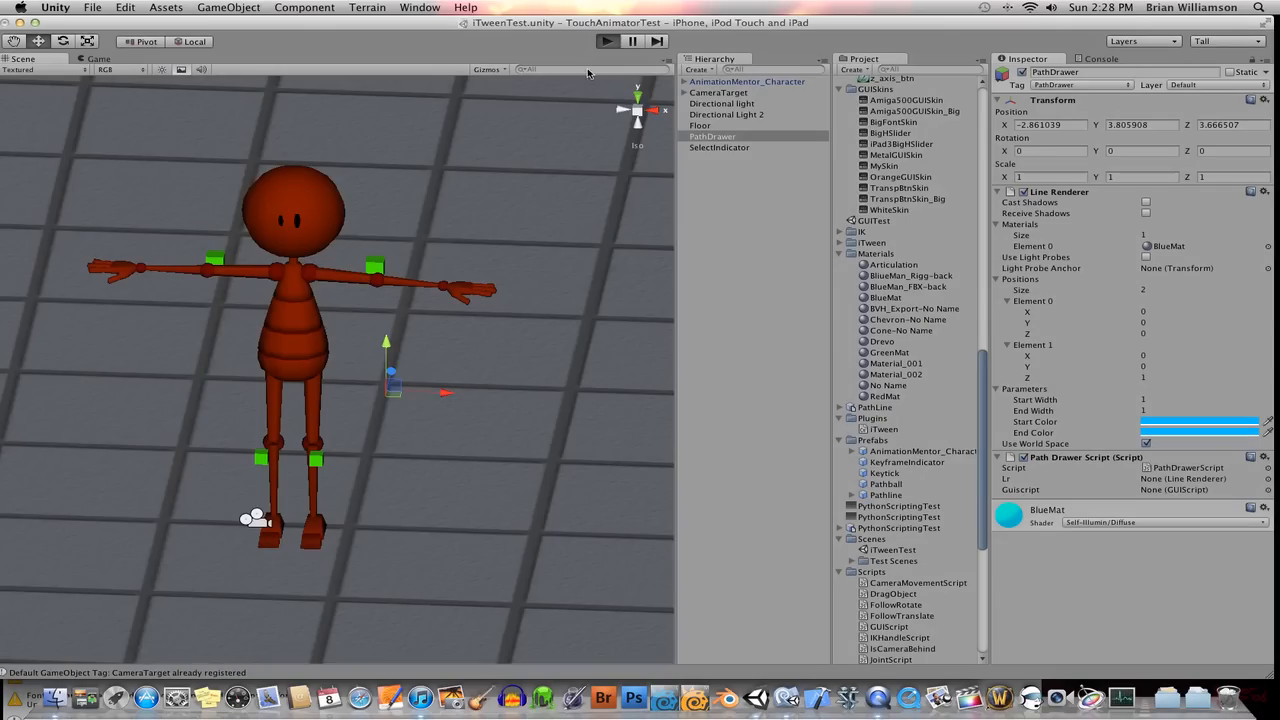
mouse_move(432, 348)
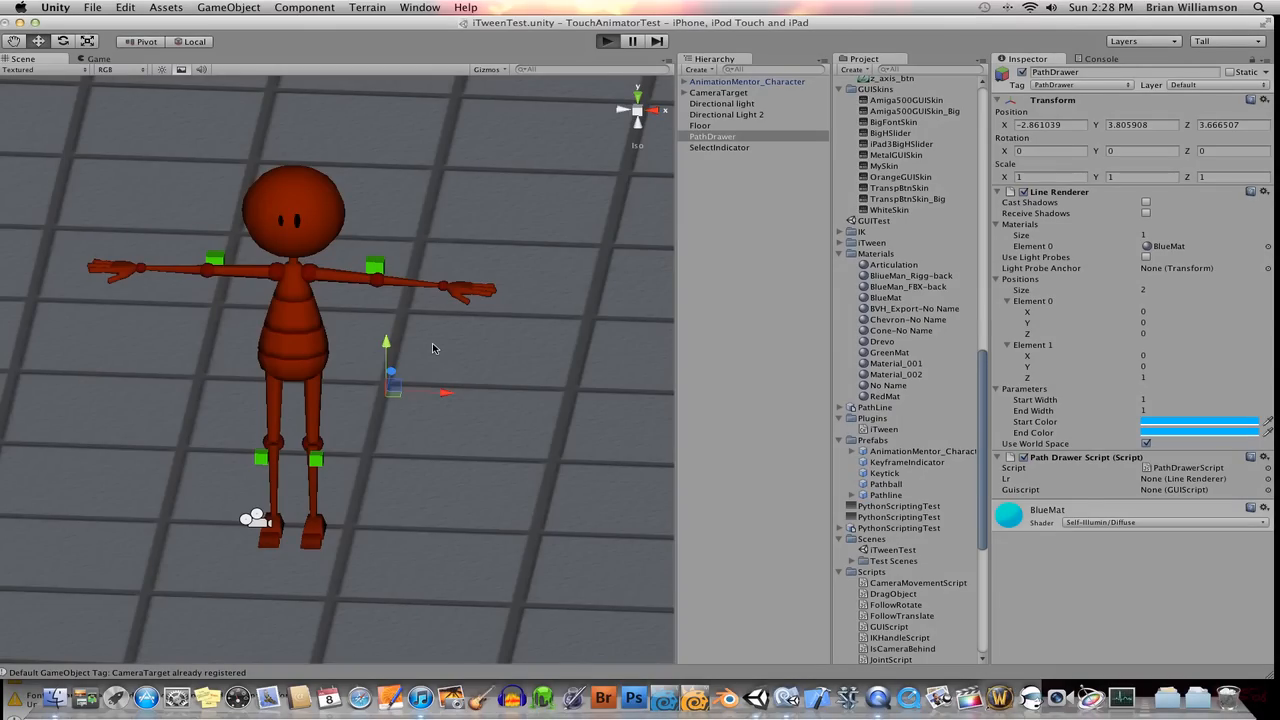
mouse_move(436, 384)
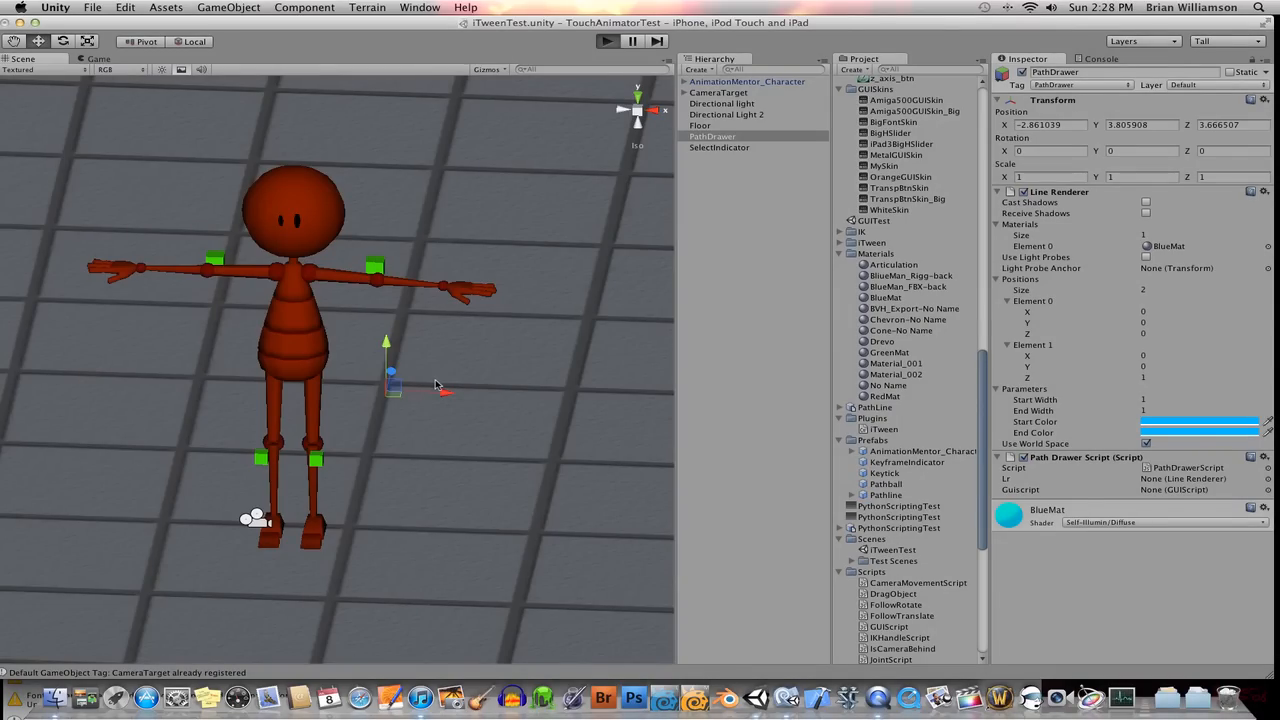
left_click(608, 40)
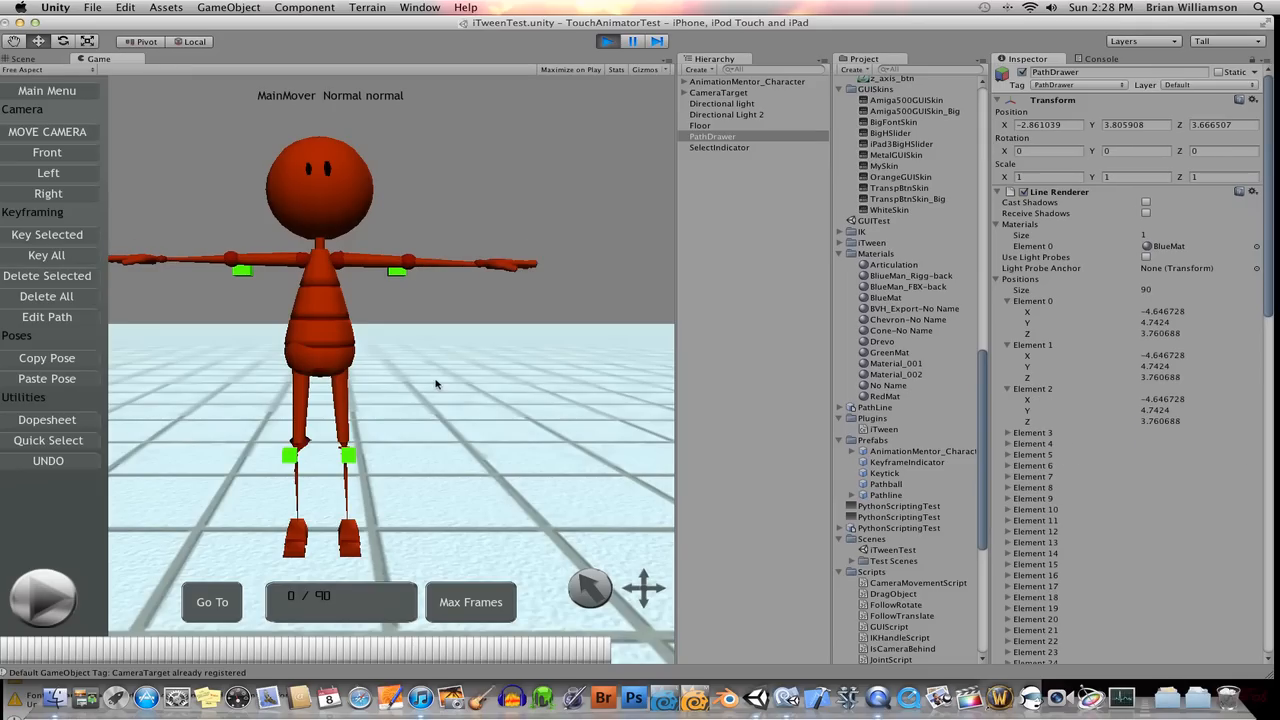
left_click(48, 316)
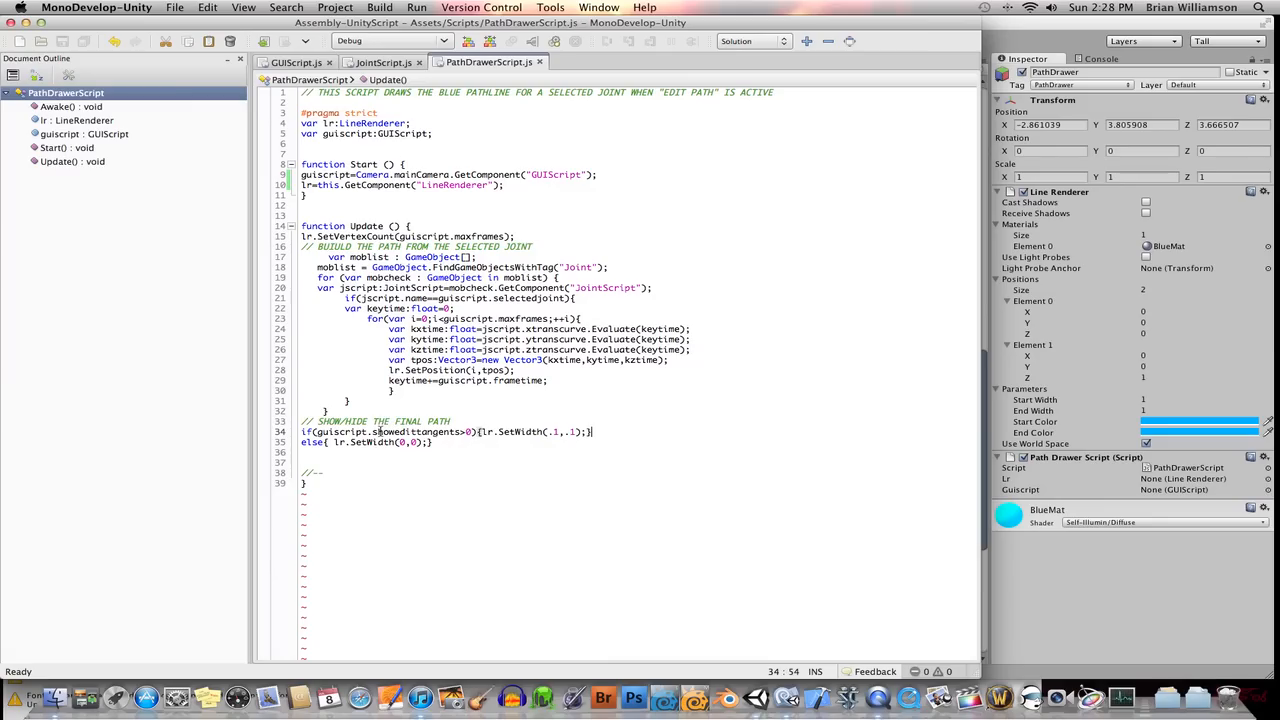
left_click(440, 442)
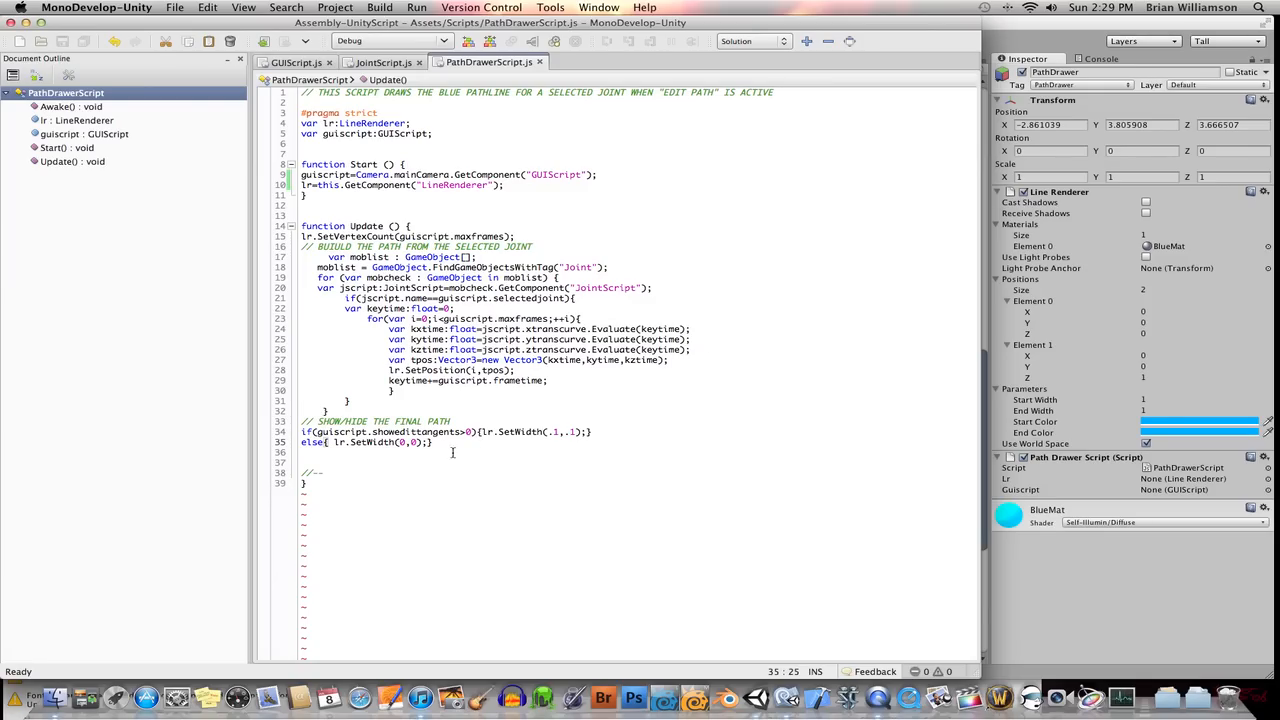
left_click(636, 244)
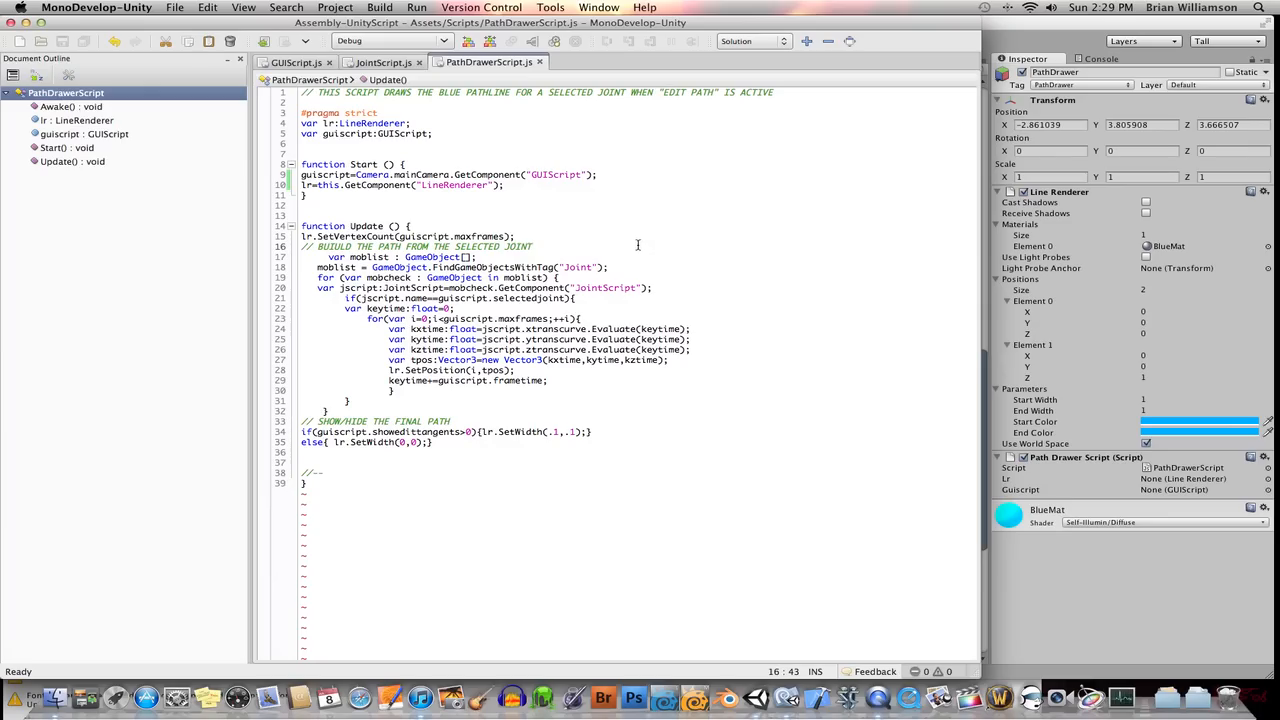
mouse_move(584, 318)
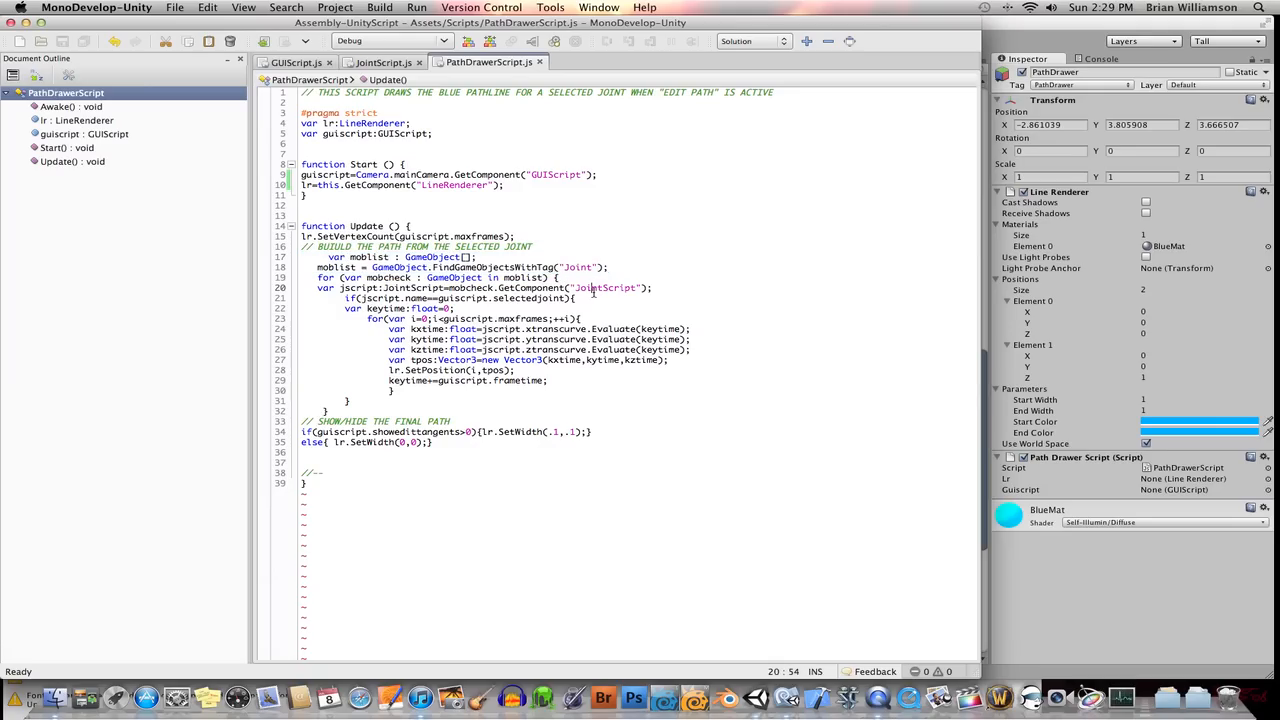
double_click(630, 328)
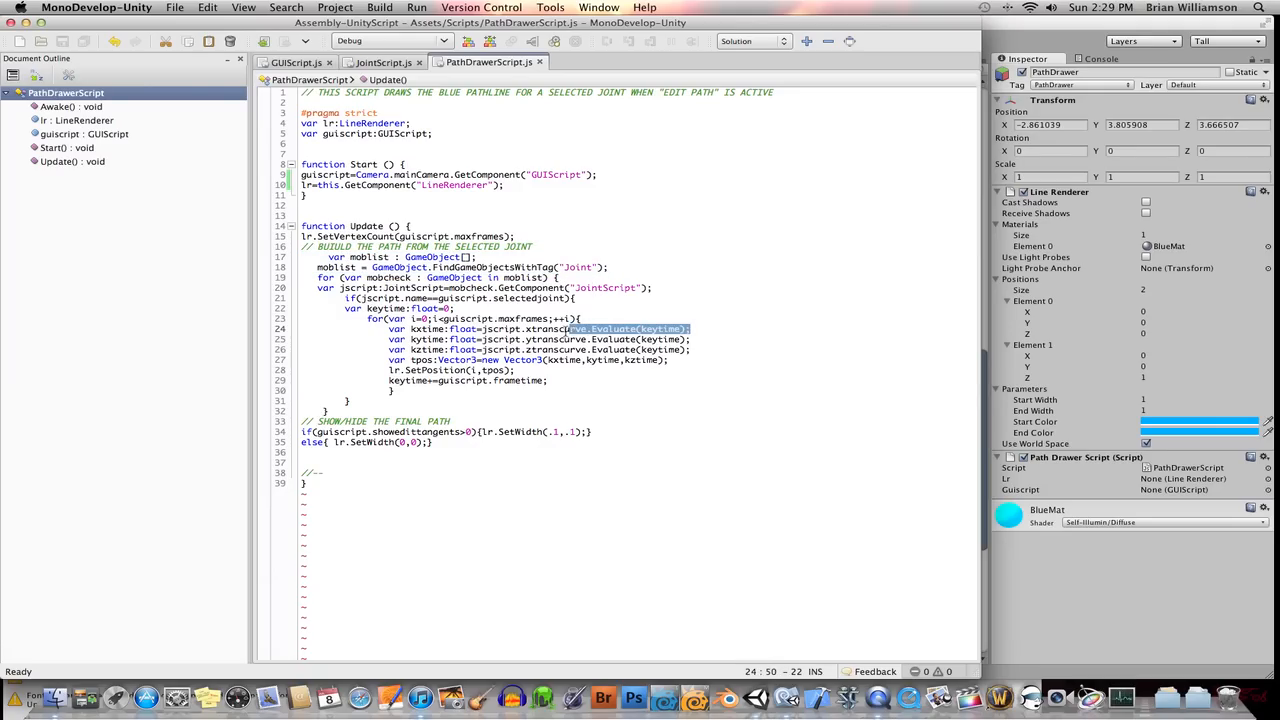